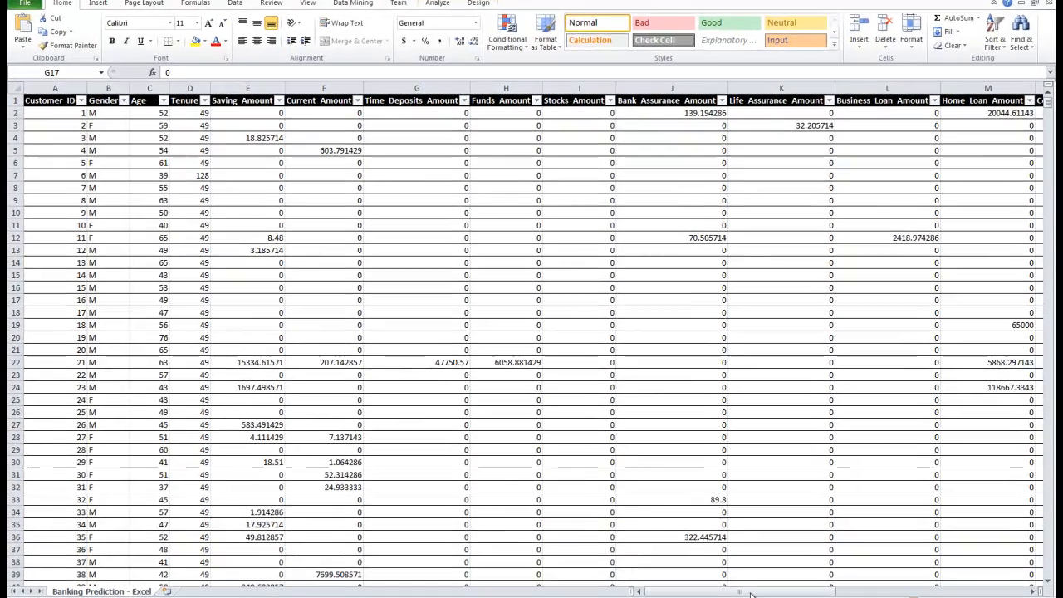
# Step: Browse the banking customer table, select a cell in it, and show the Analyze table tools
pyautogui.click(415, 301)
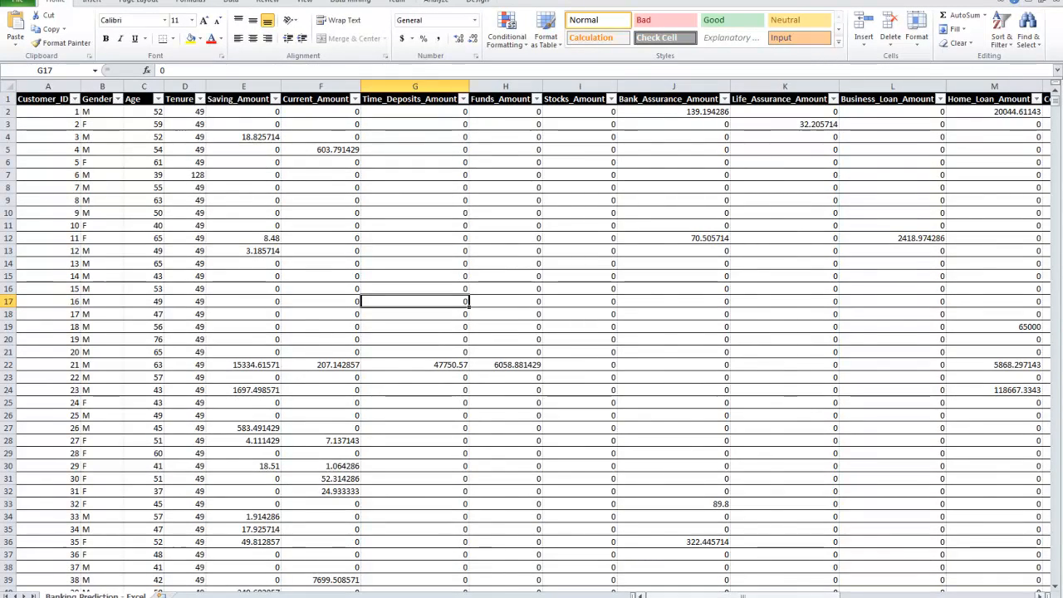
pyautogui.hscroll(3)
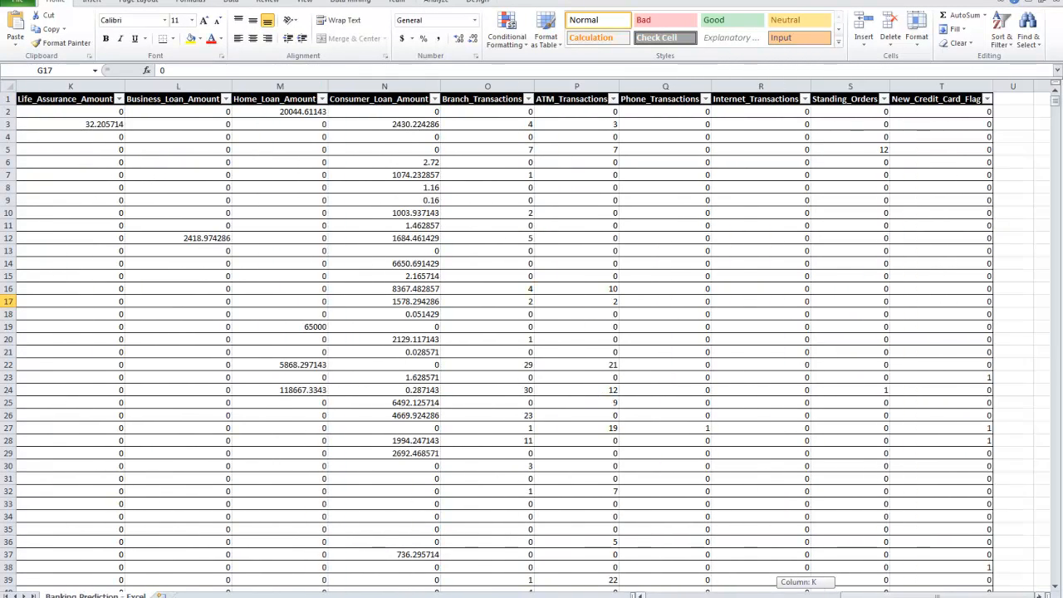
pyautogui.hscroll(-3)
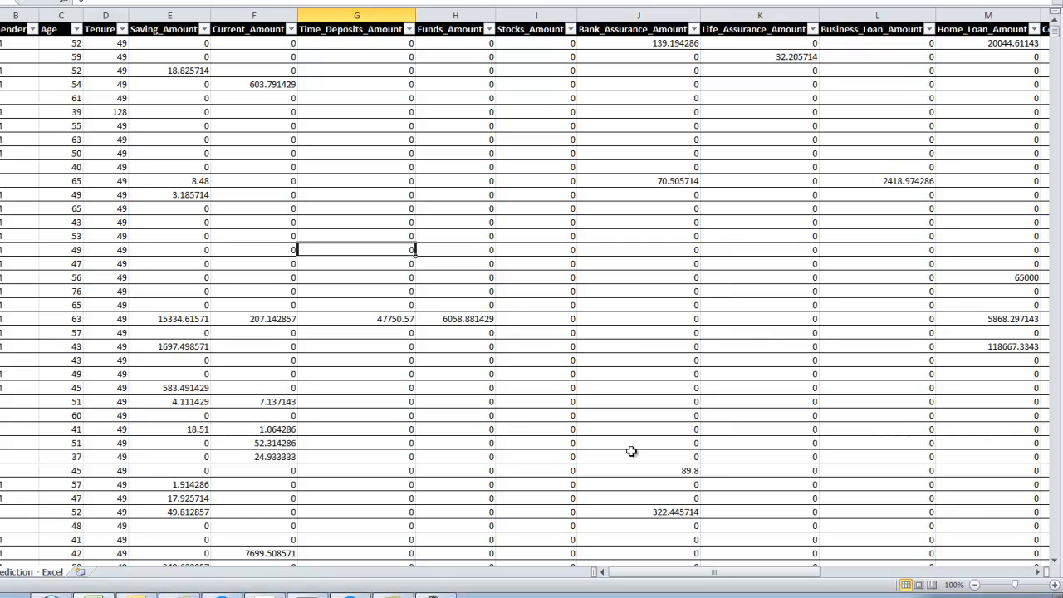
pyautogui.moveTo(631, 451)
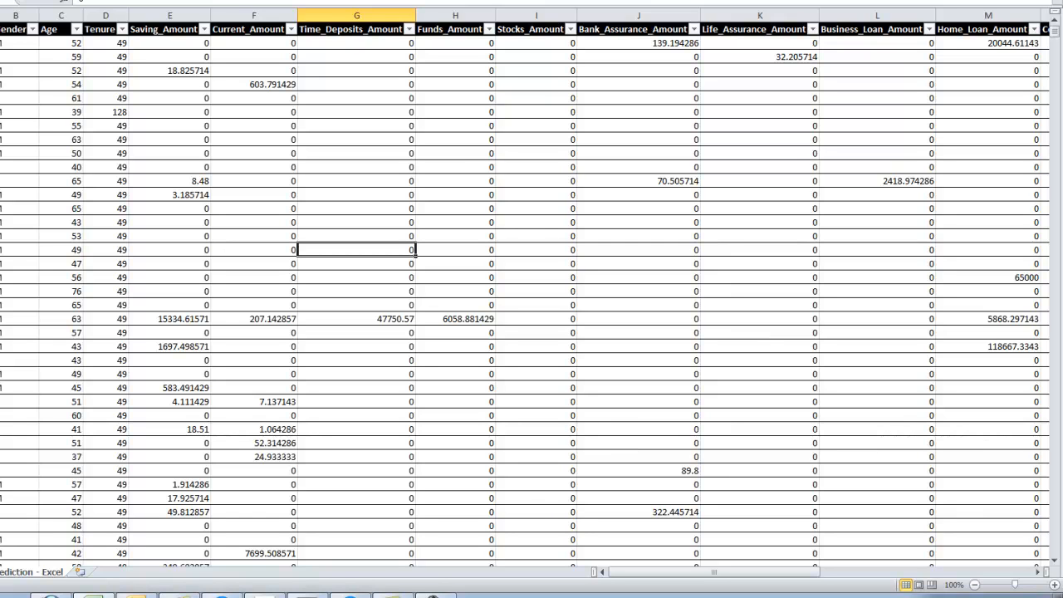
pyautogui.moveTo(471, 181)
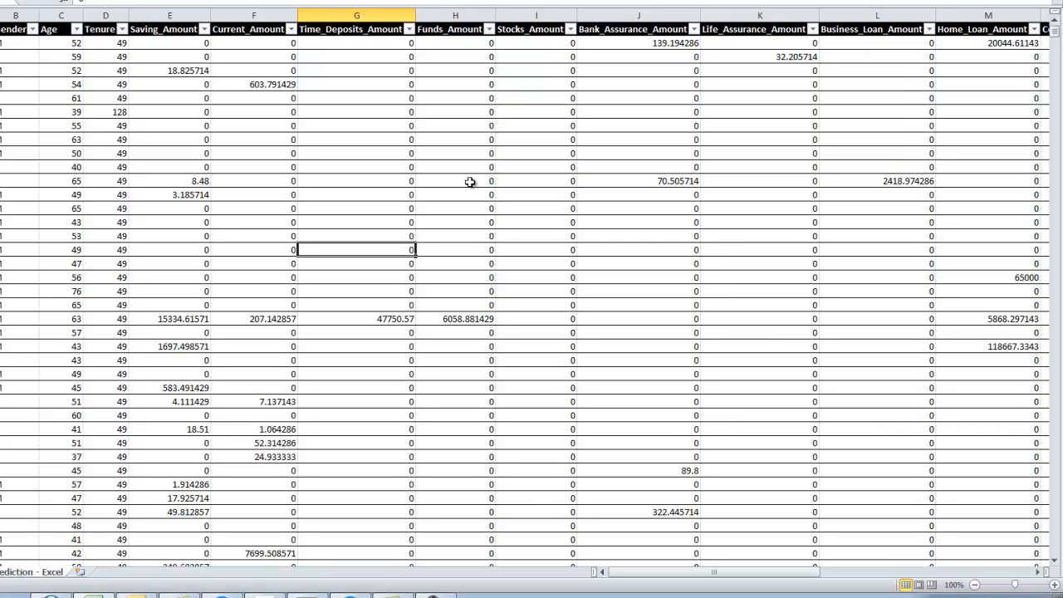
pyautogui.click(535, 16)
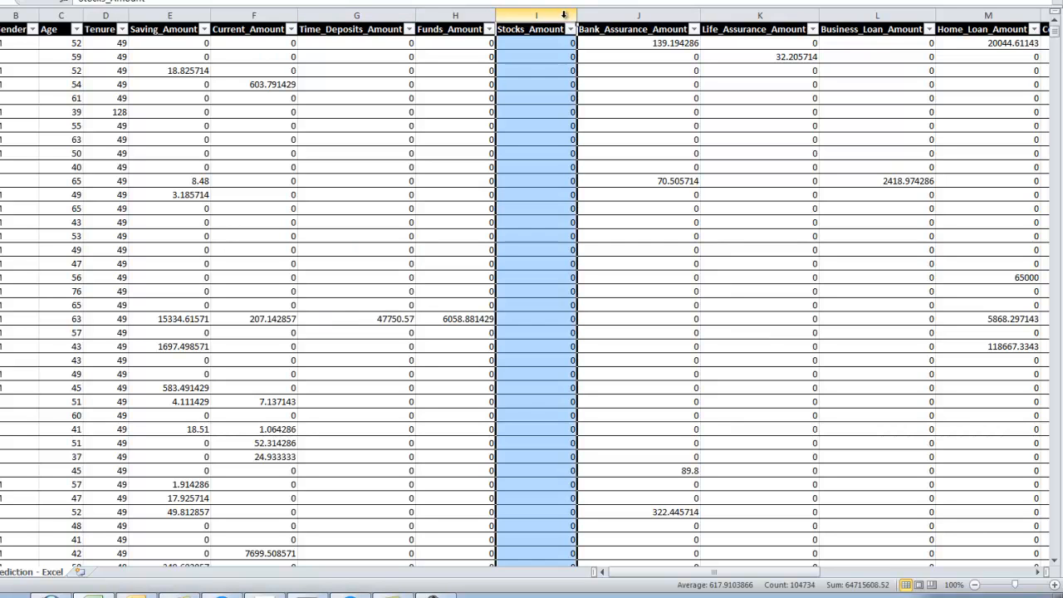
pyautogui.moveTo(556, 83)
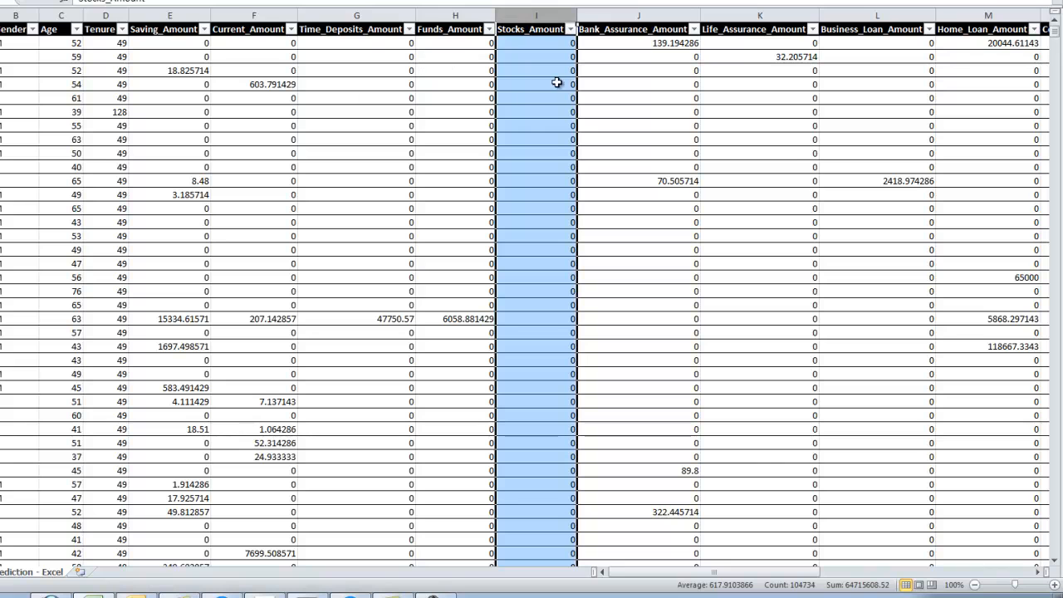
pyautogui.moveTo(365, 179)
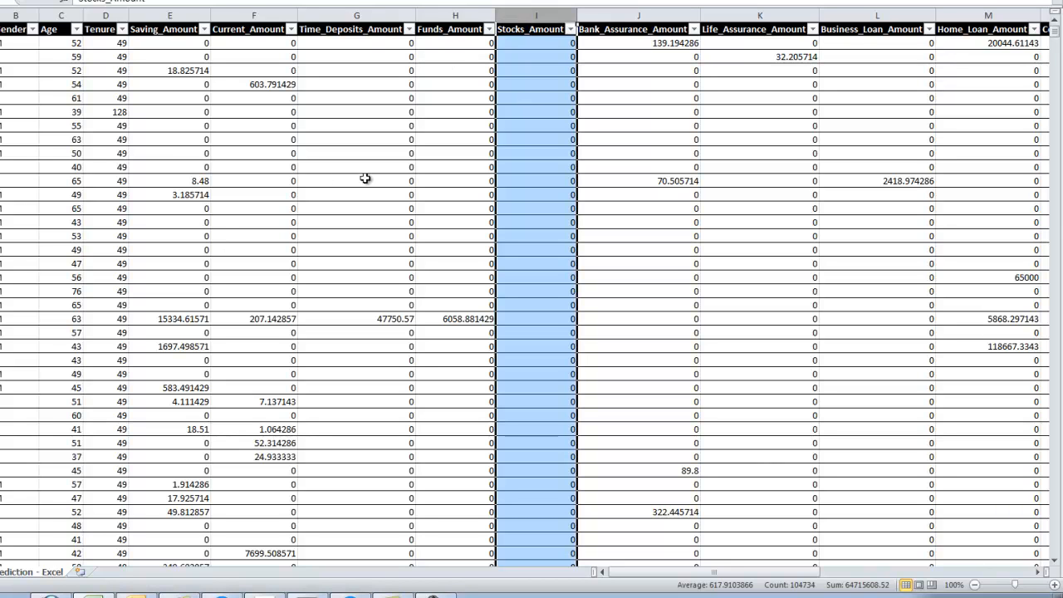
pyautogui.moveTo(129, 113)
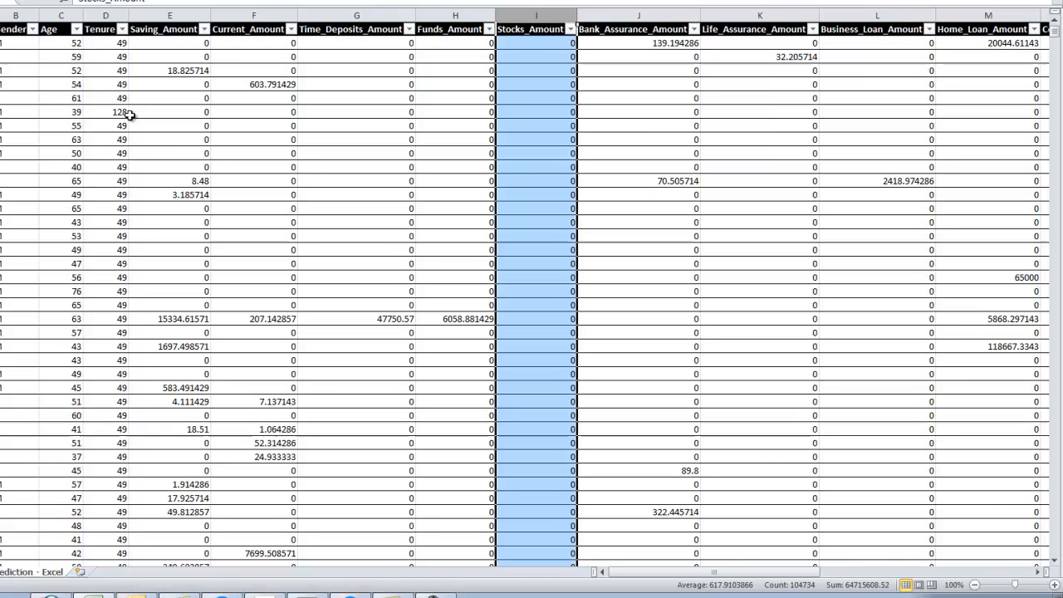
pyautogui.moveTo(135, 258)
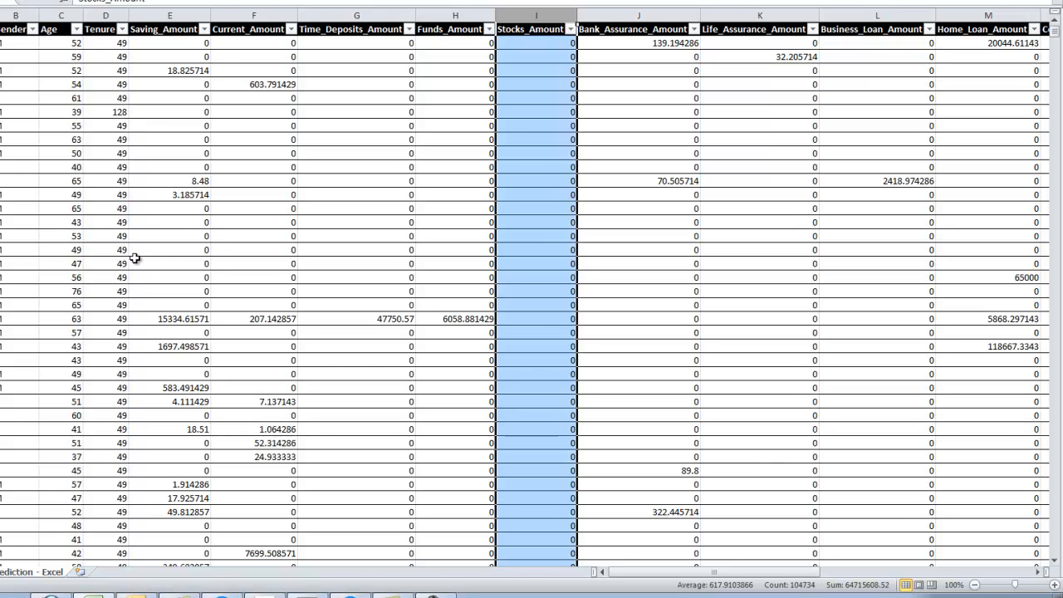
pyautogui.moveTo(36, 75)
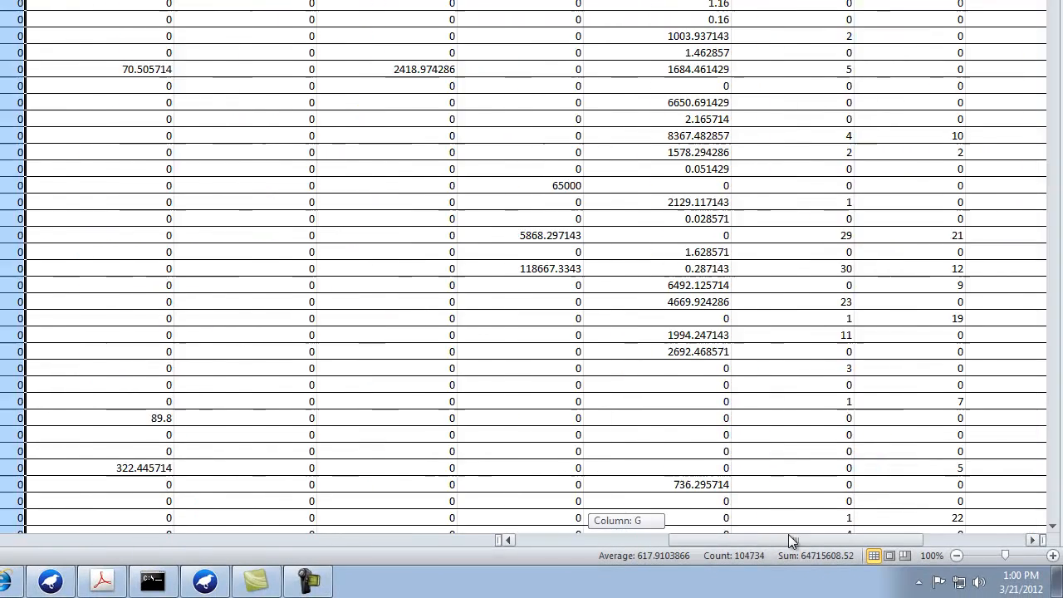
pyautogui.hscroll(3)
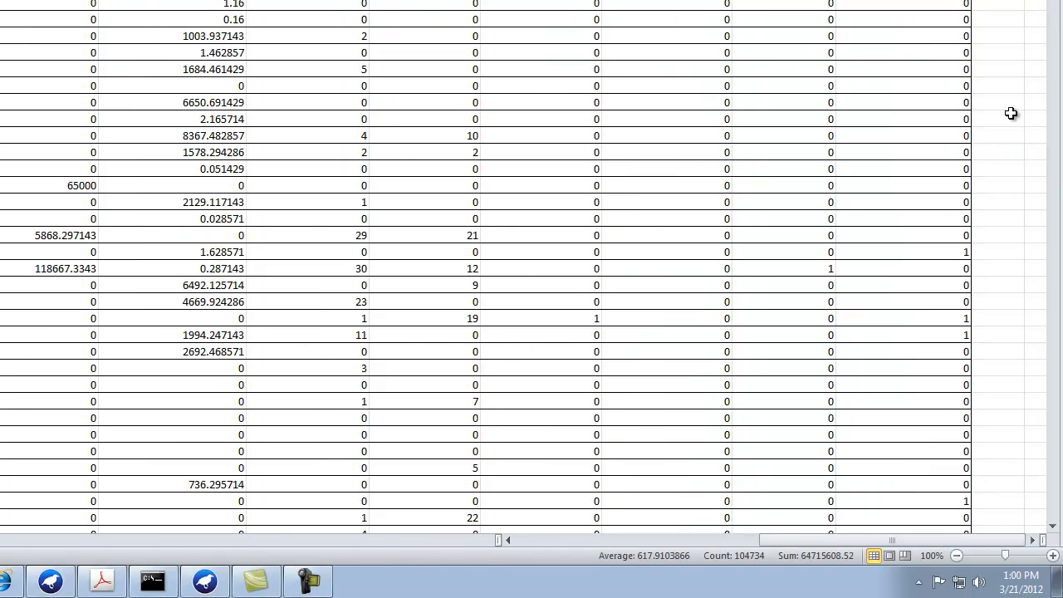
pyautogui.click(997, 86)
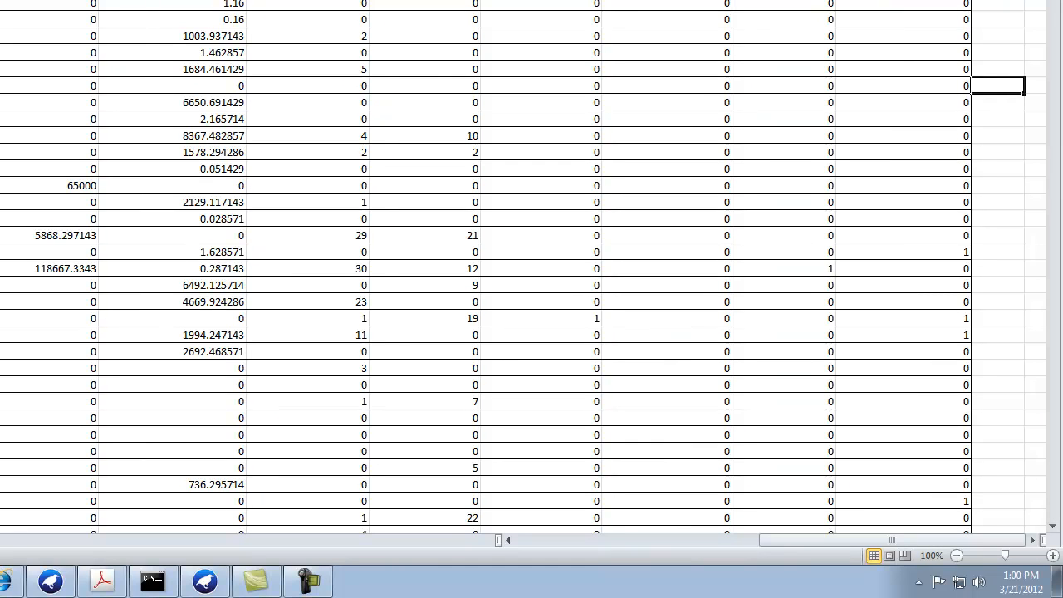
pyautogui.click(423, 119)
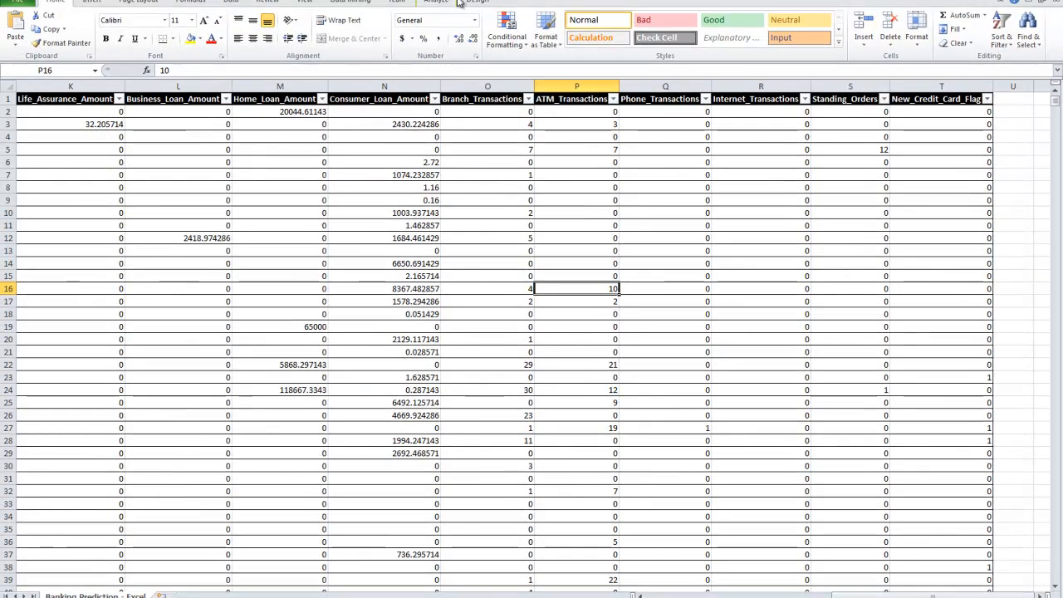
pyautogui.click(436, 2)
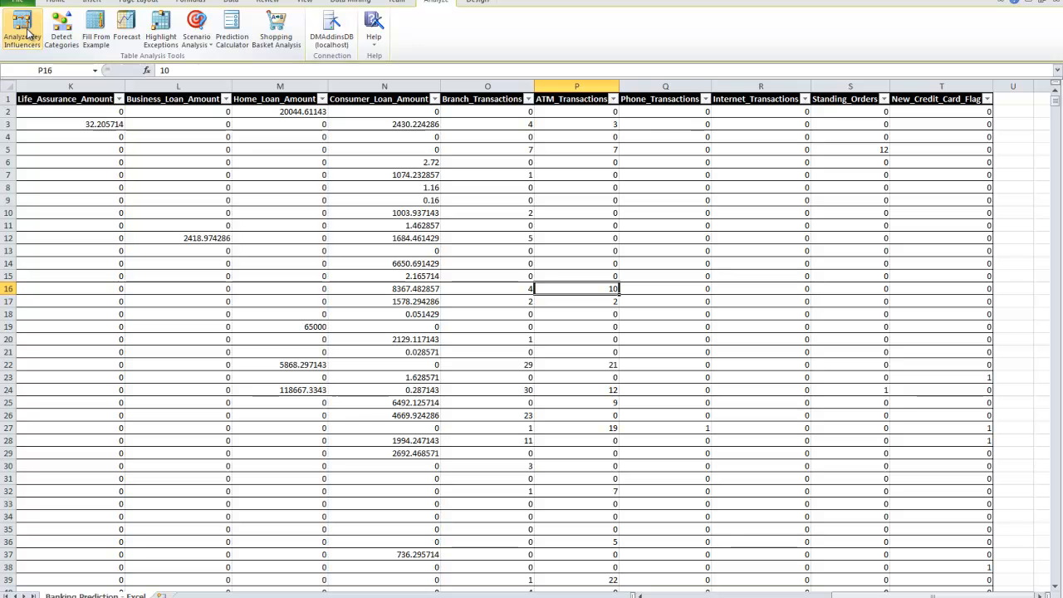
# Step: Start Analyze Key Influencers targeting New_Credit_Card_Flag and review its input columns
pyautogui.click(21, 29)
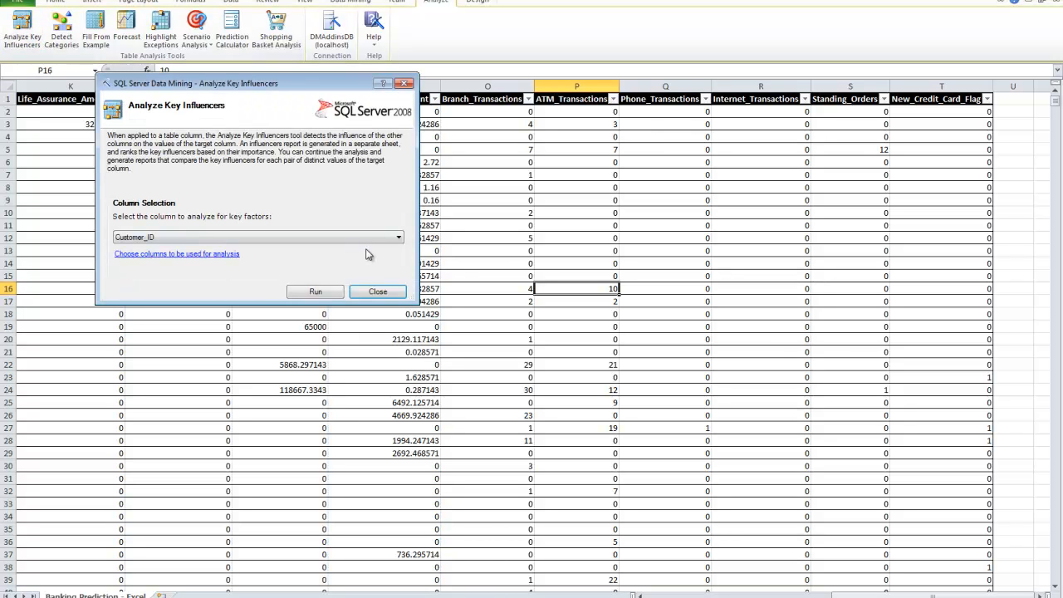
pyautogui.click(398, 236)
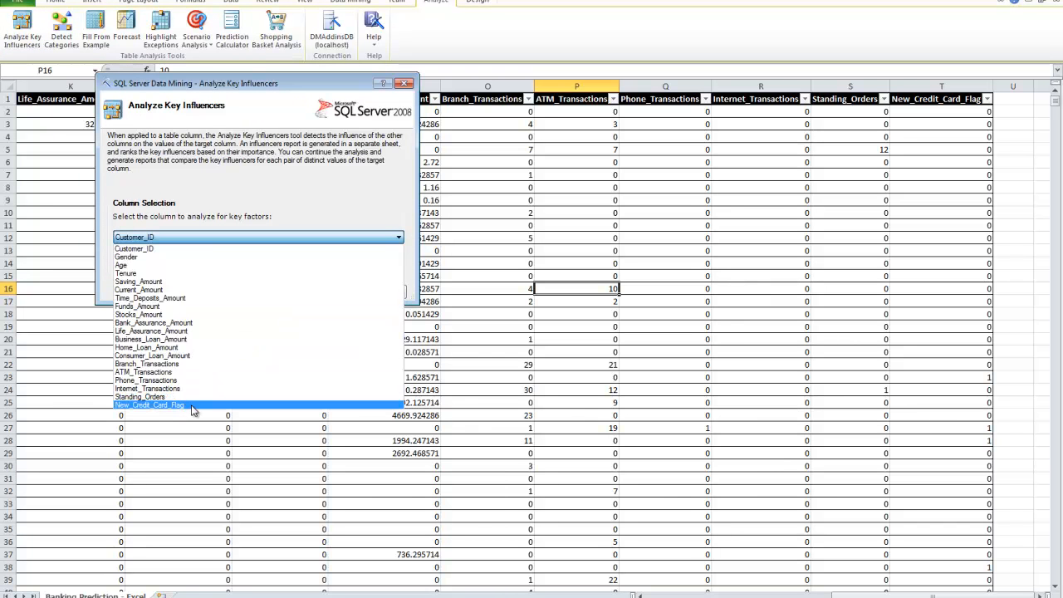
pyautogui.click(150, 404)
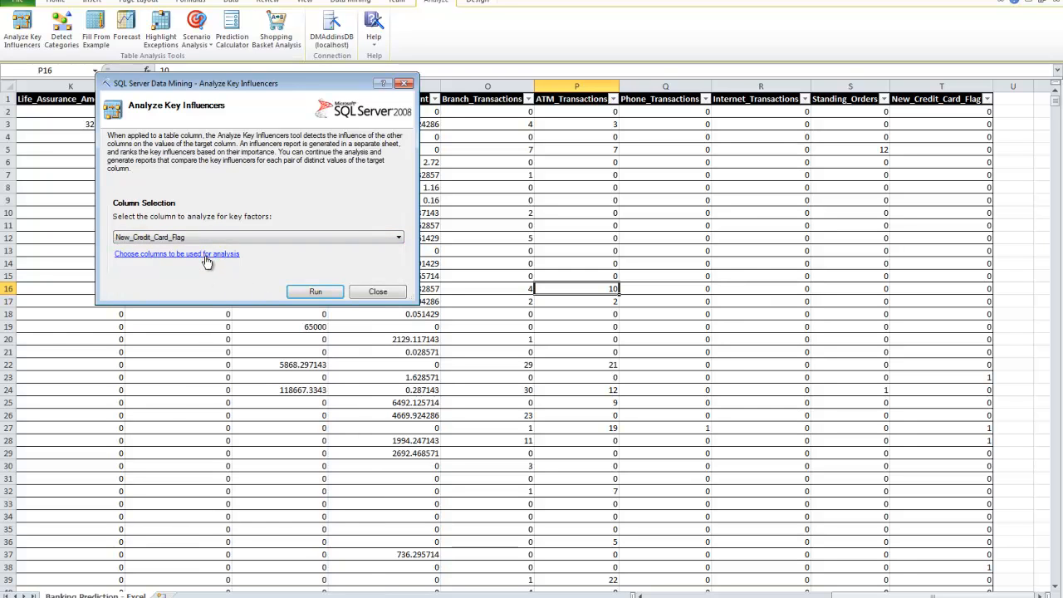
pyautogui.click(176, 254)
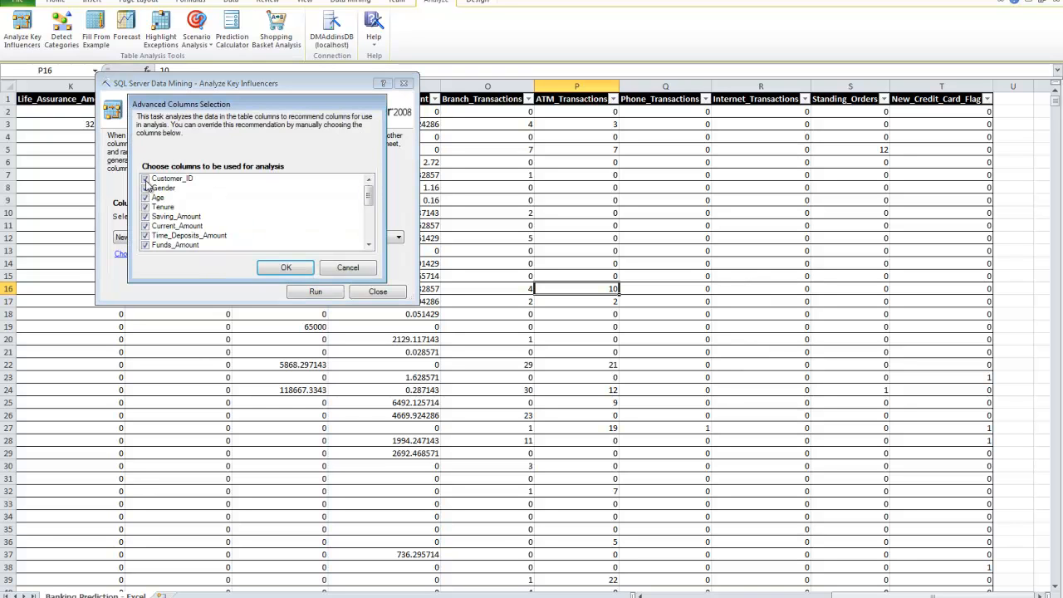
pyautogui.scroll(-3)
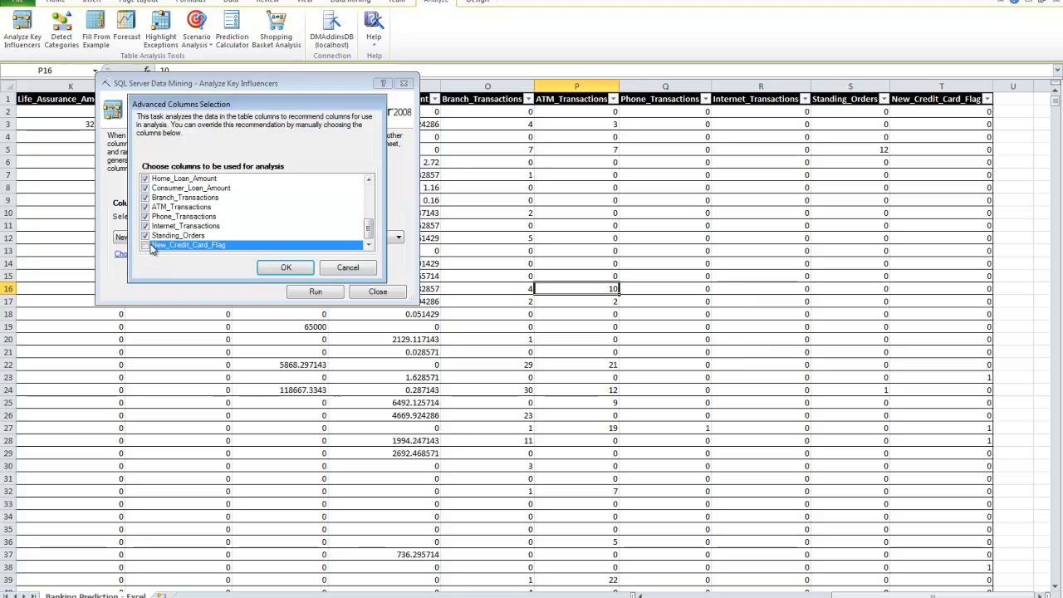
pyautogui.click(286, 266)
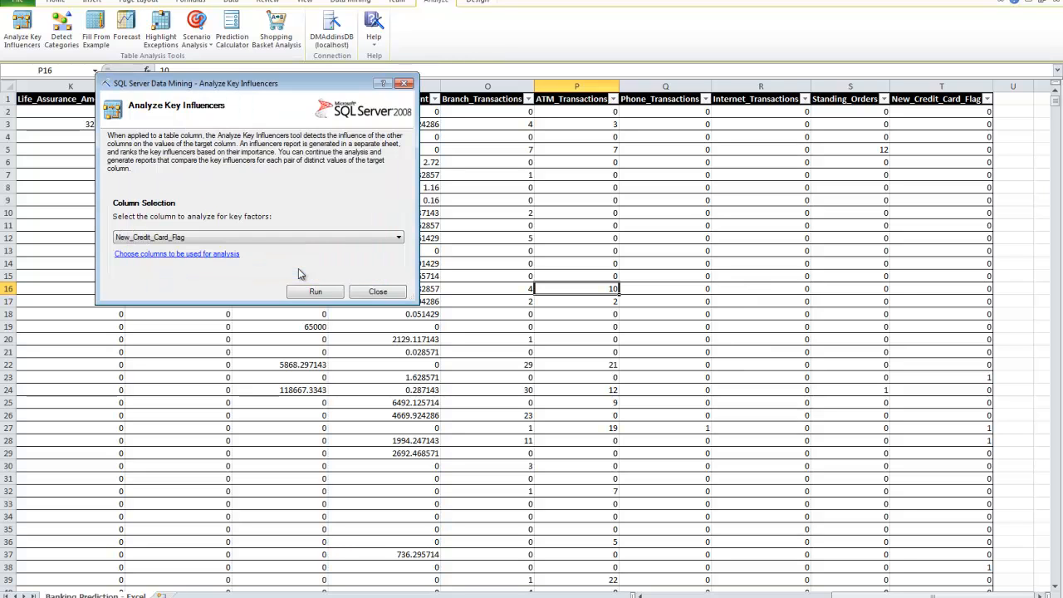
# Step: Run the key influencers analysis and add the 0 versus 1 discrimination report
pyautogui.click(315, 291)
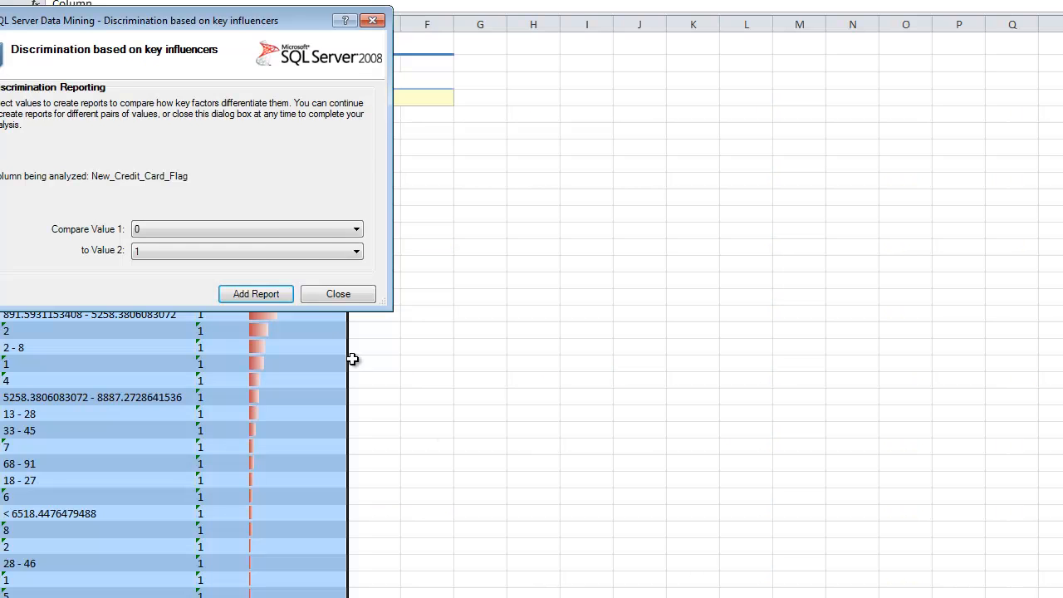
pyautogui.moveTo(215, 191)
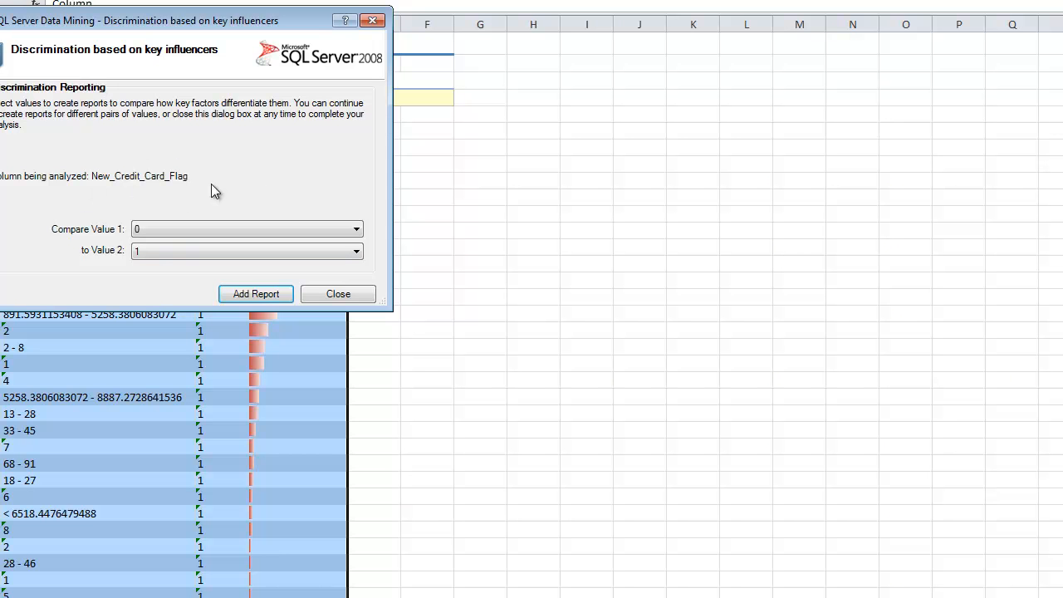
pyautogui.moveTo(106, 232)
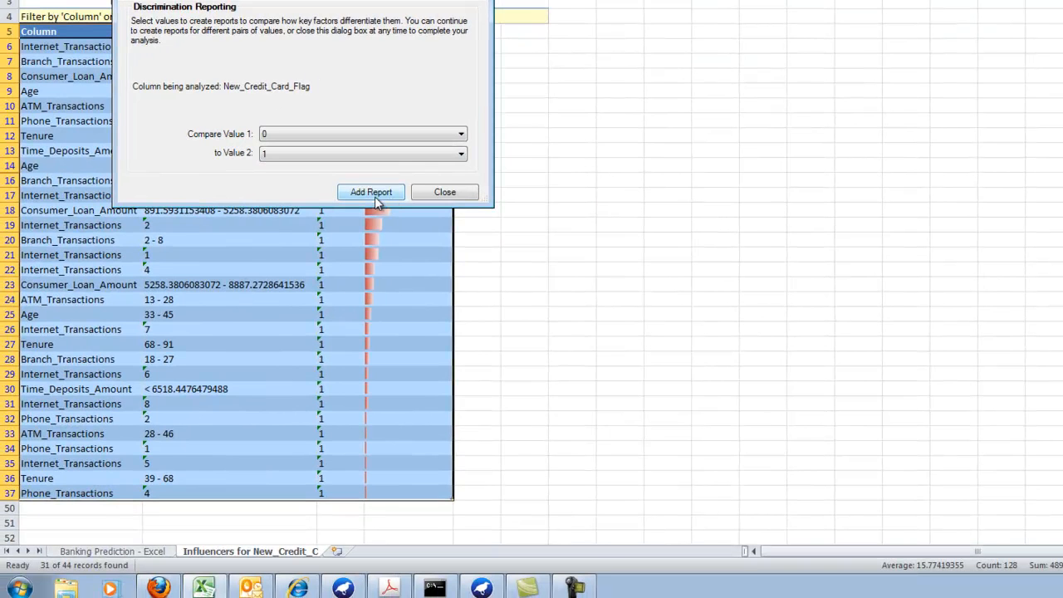
pyautogui.click(371, 192)
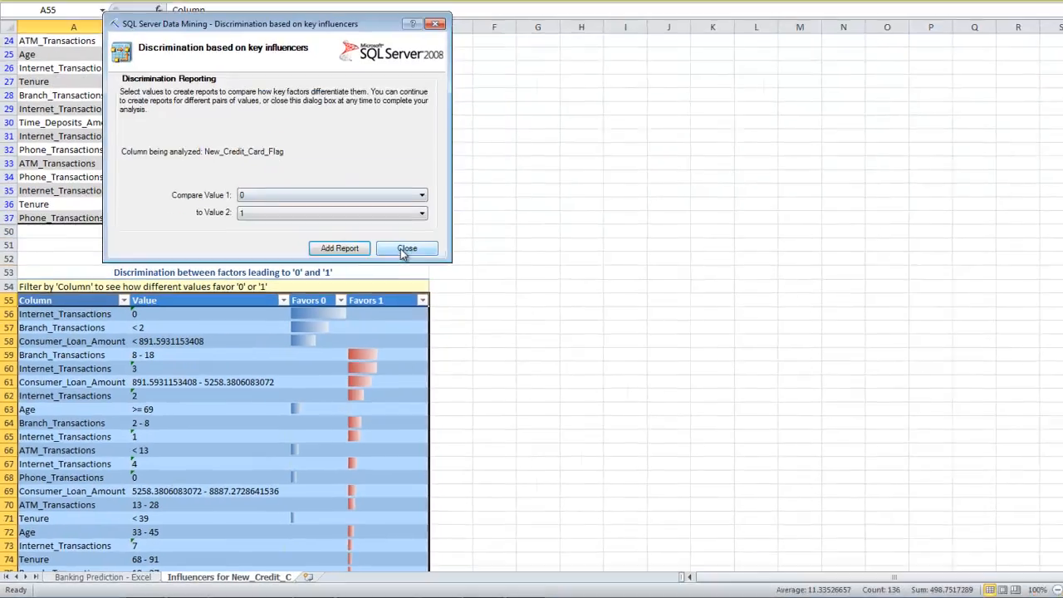
pyautogui.click(407, 249)
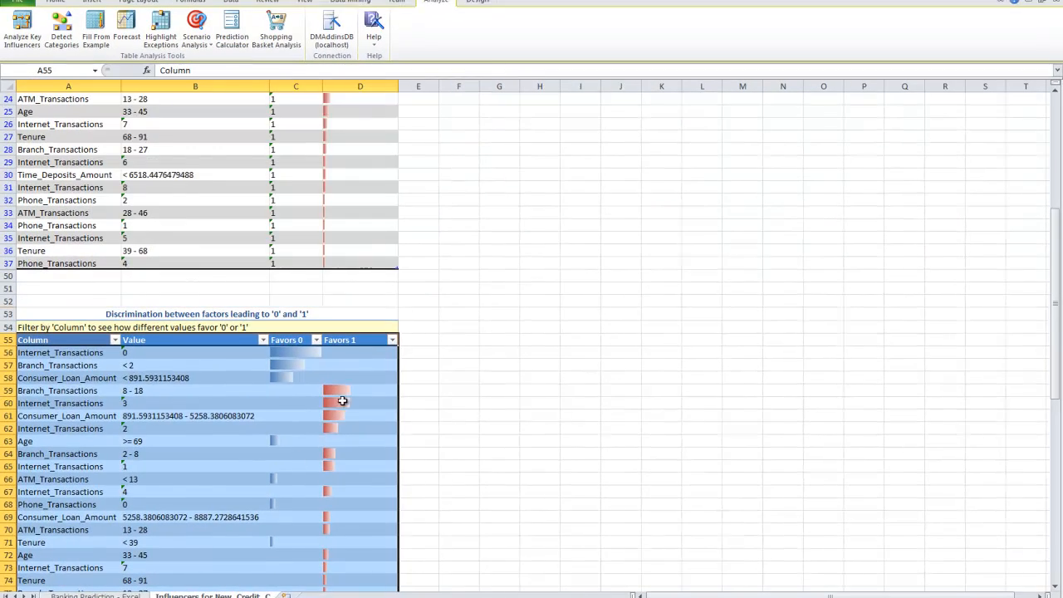
pyautogui.scroll(-3)
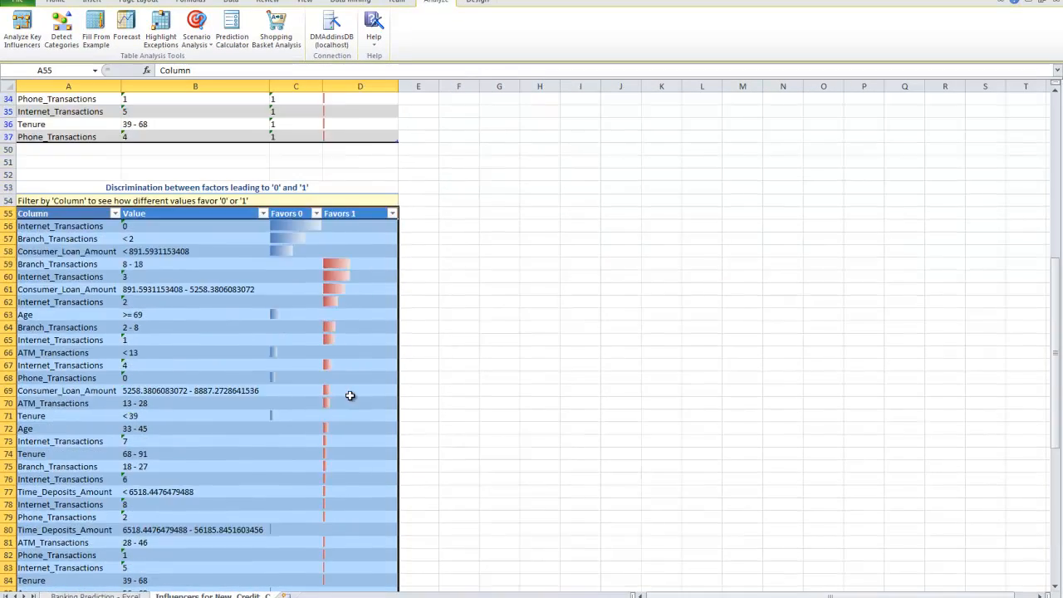
pyautogui.scroll(3)
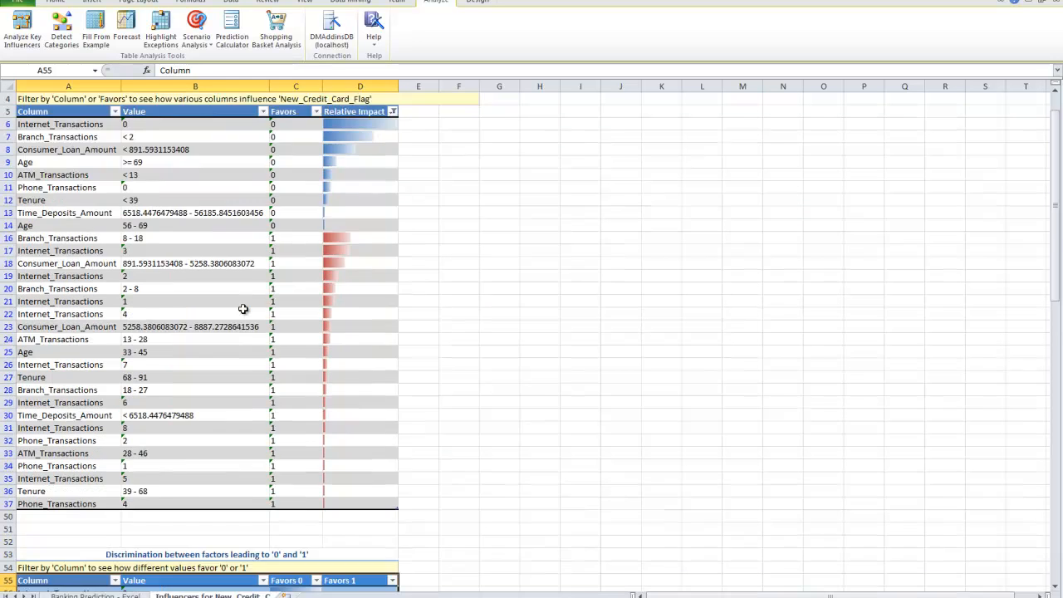
pyautogui.scroll(-3)
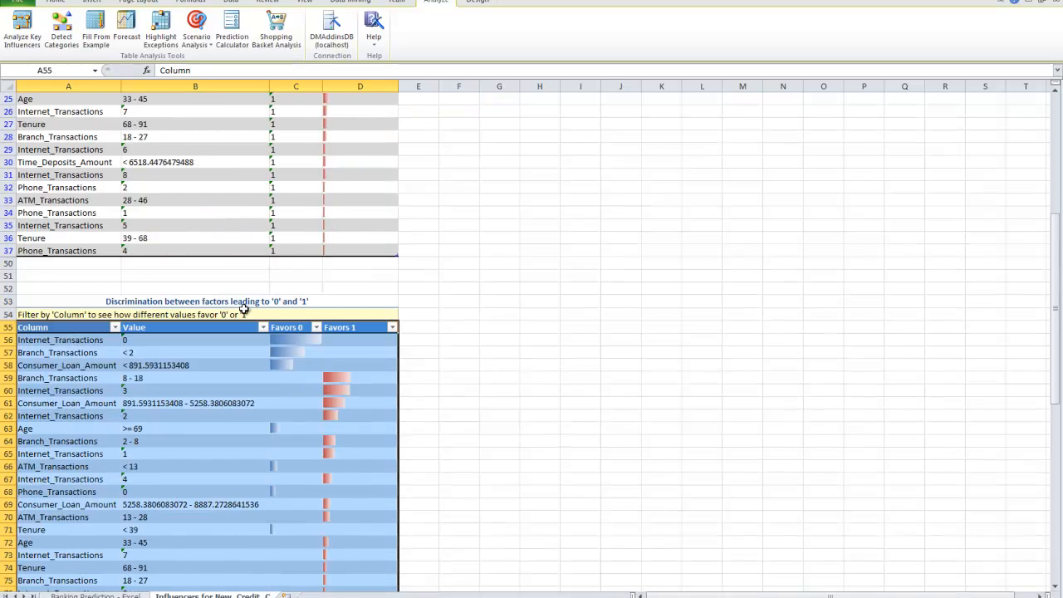
pyautogui.scroll(3)
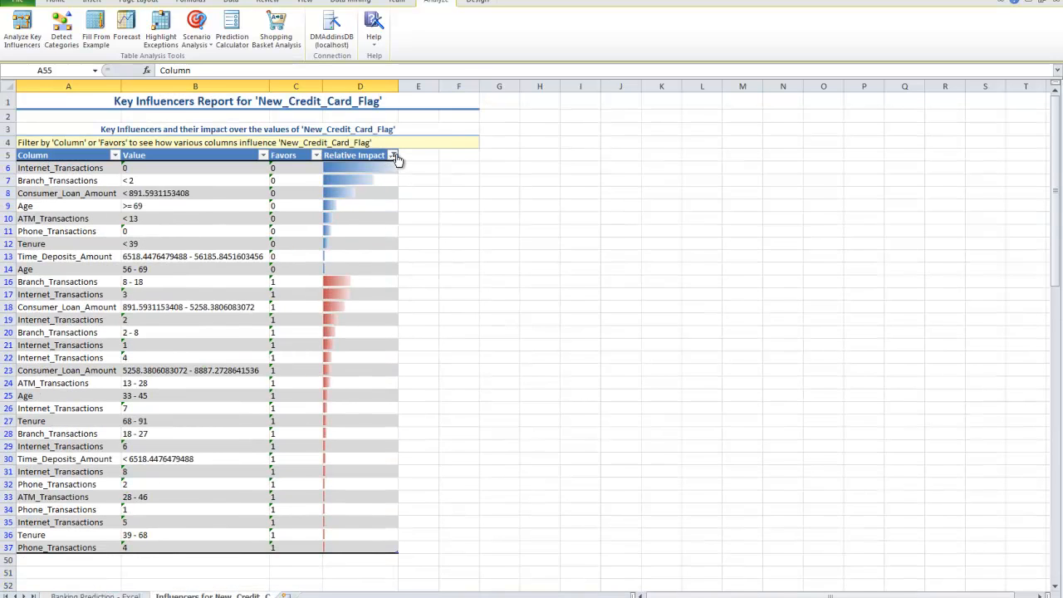
# Step: Filter the Favors column to exclude 0, leaving only factors favouring 1
pyautogui.click(392, 155)
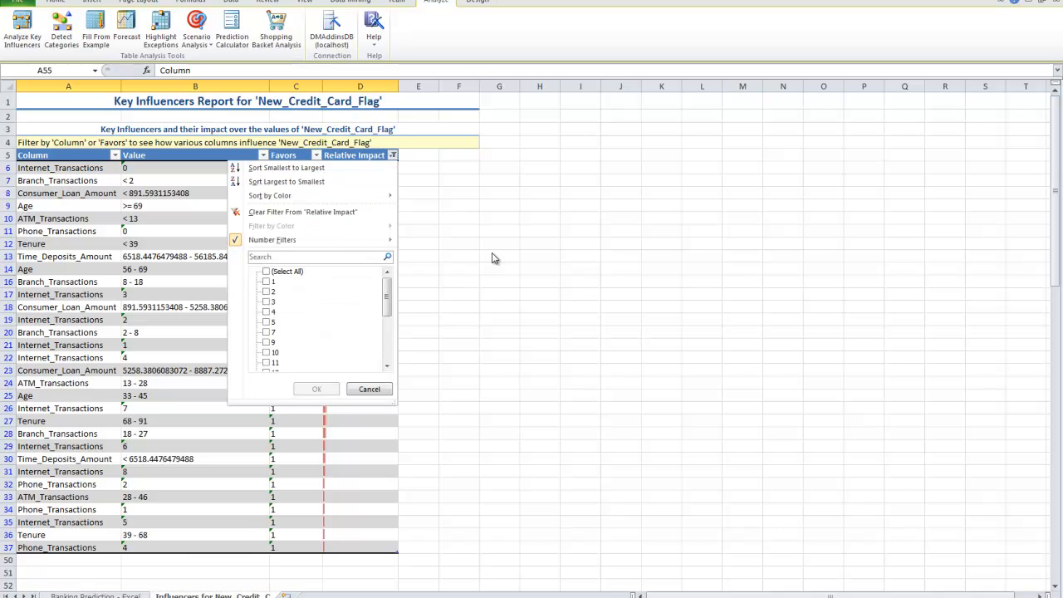
pyautogui.click(263, 155)
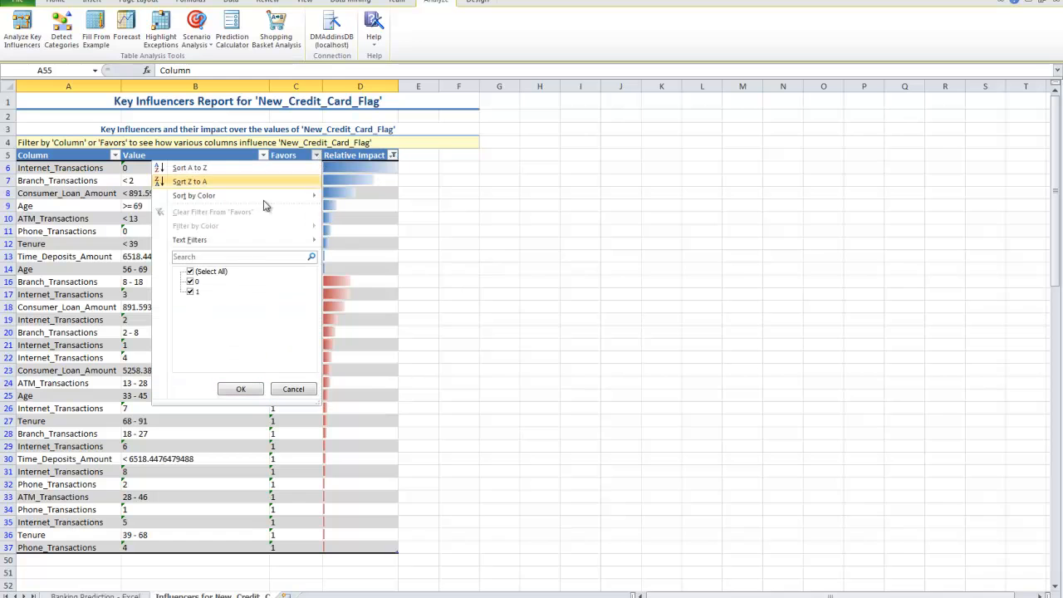
pyautogui.click(190, 281)
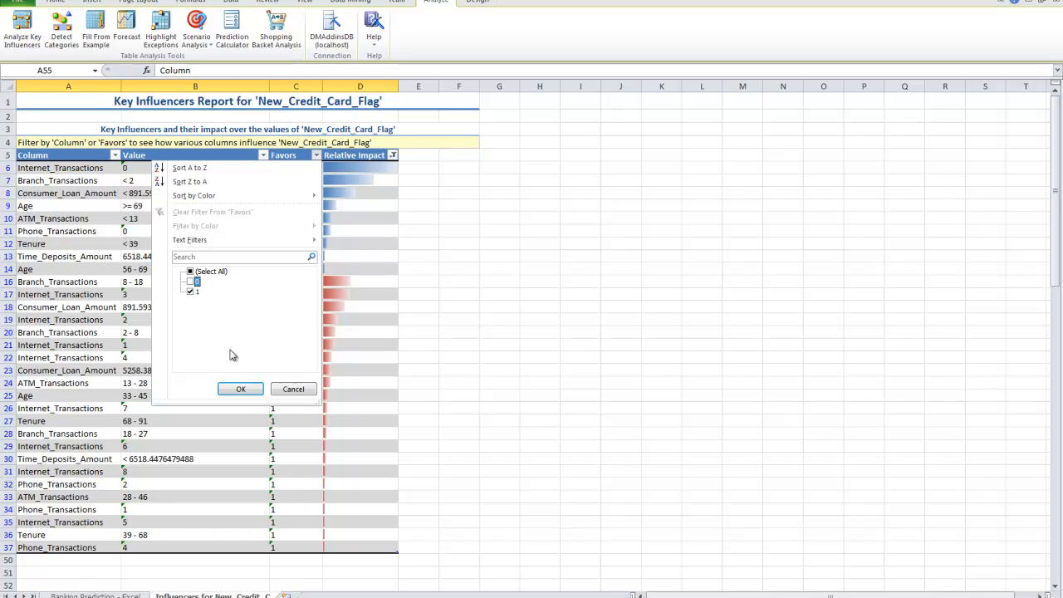
pyautogui.click(240, 389)
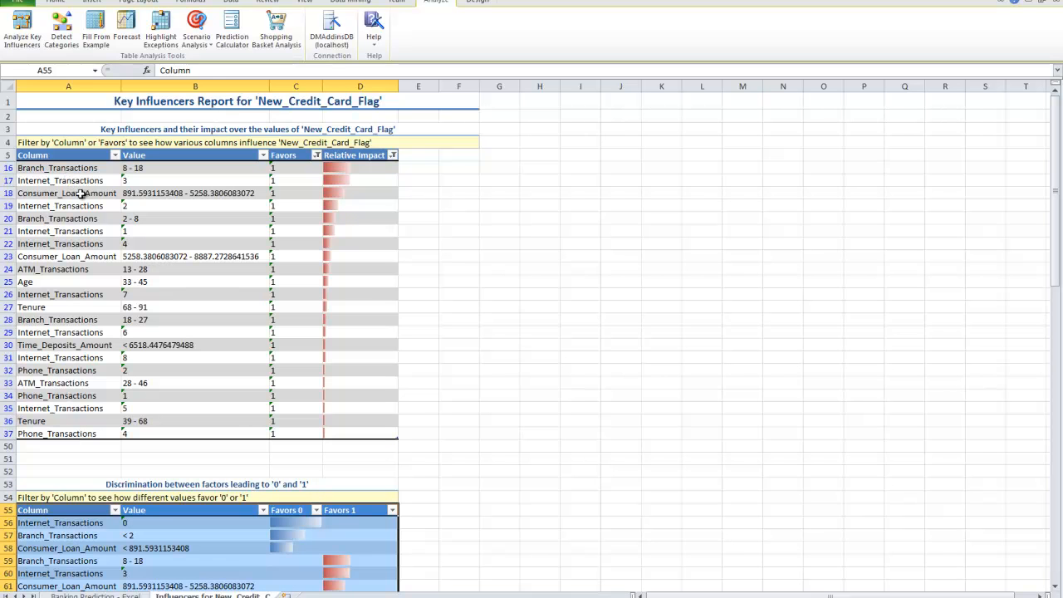
pyautogui.moveTo(362, 172)
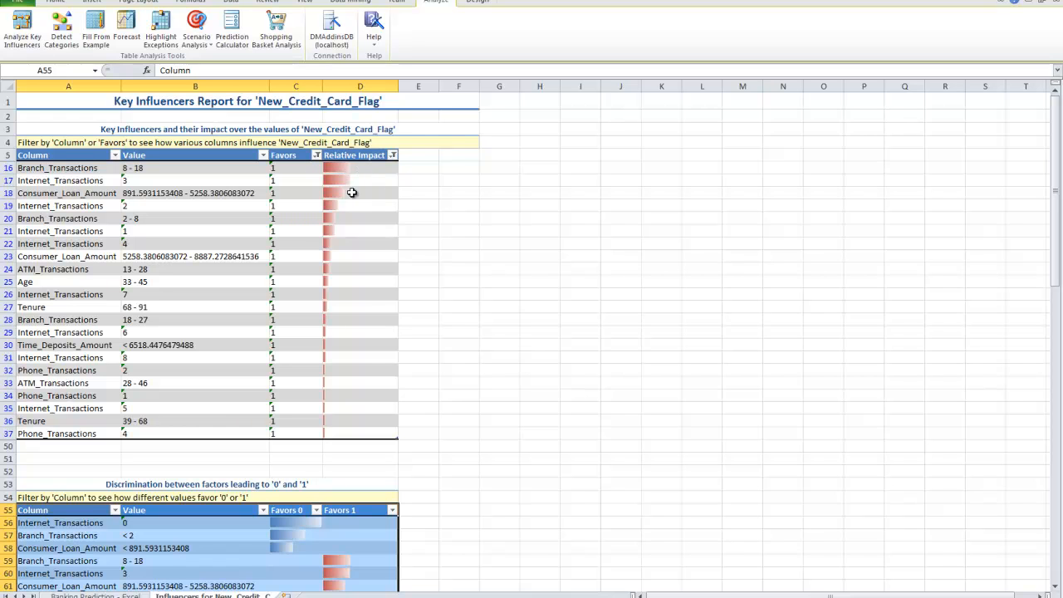
pyautogui.moveTo(308, 443)
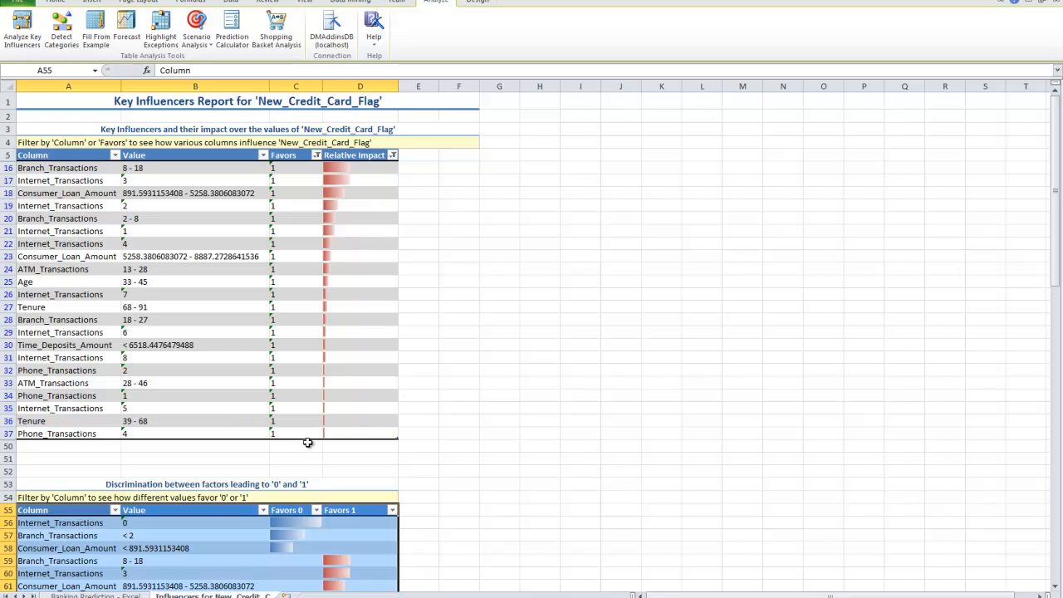
pyautogui.moveTo(283, 341)
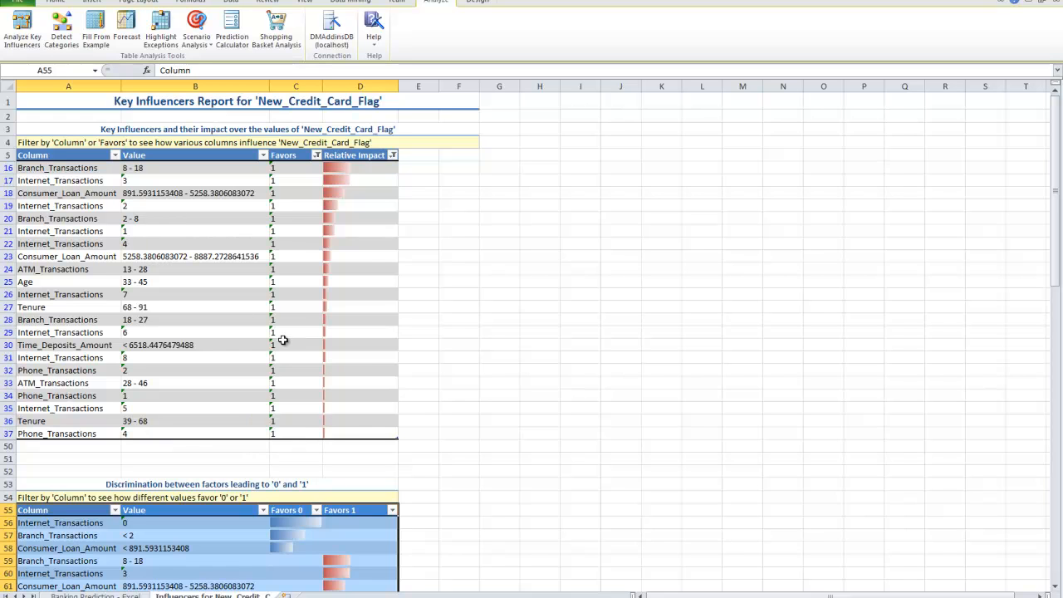
pyautogui.moveTo(233, 311)
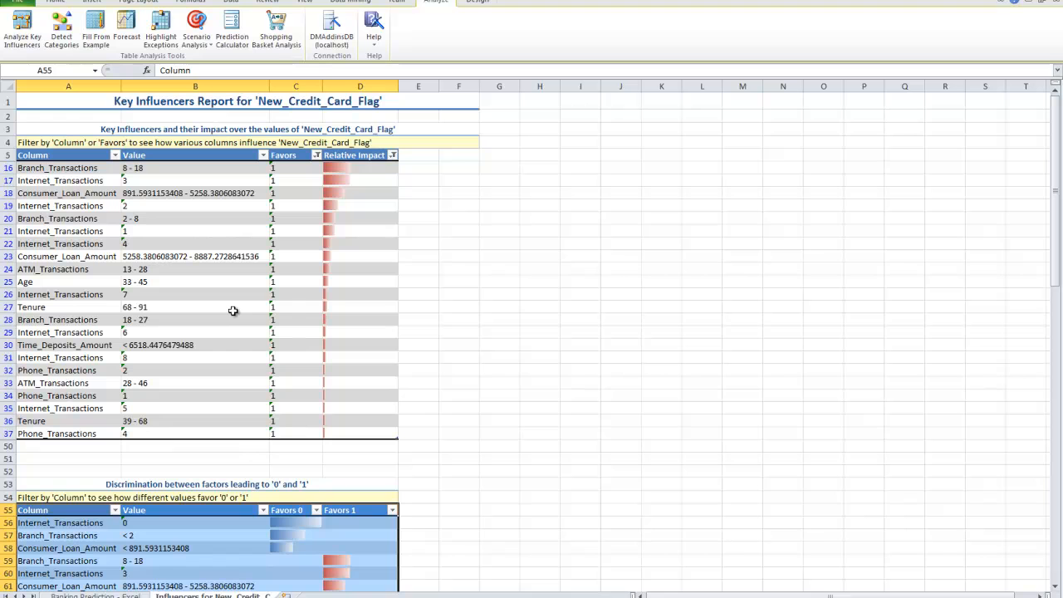
pyautogui.moveTo(165, 232)
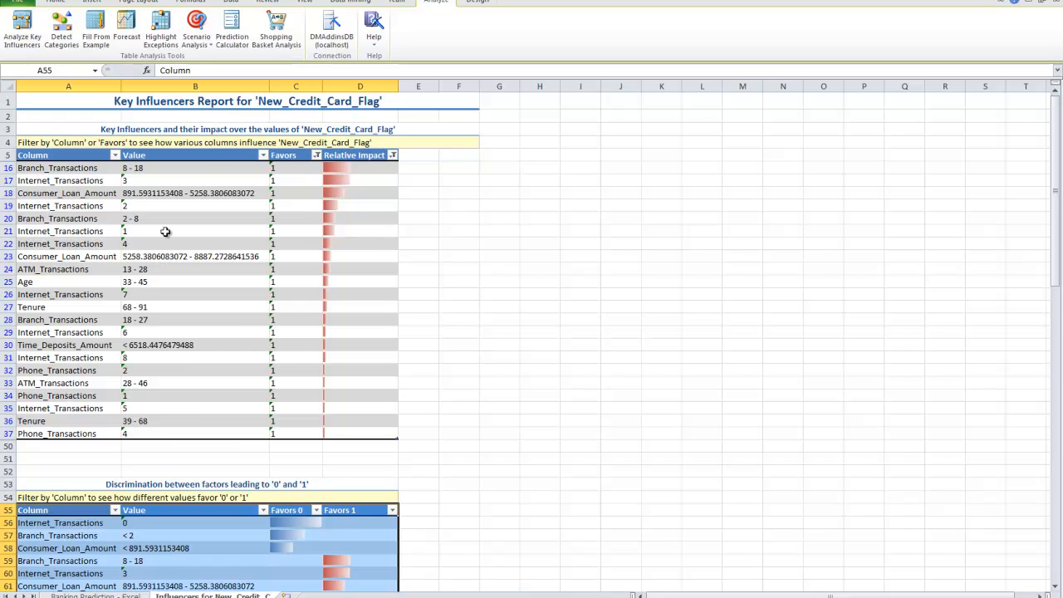
pyautogui.moveTo(213, 356)
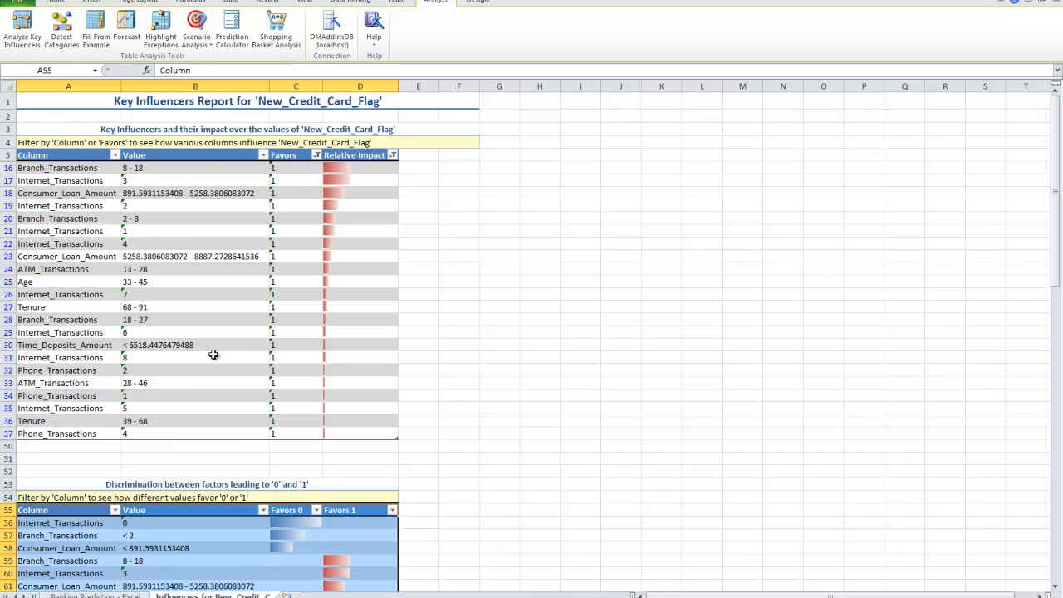
pyautogui.moveTo(111, 309)
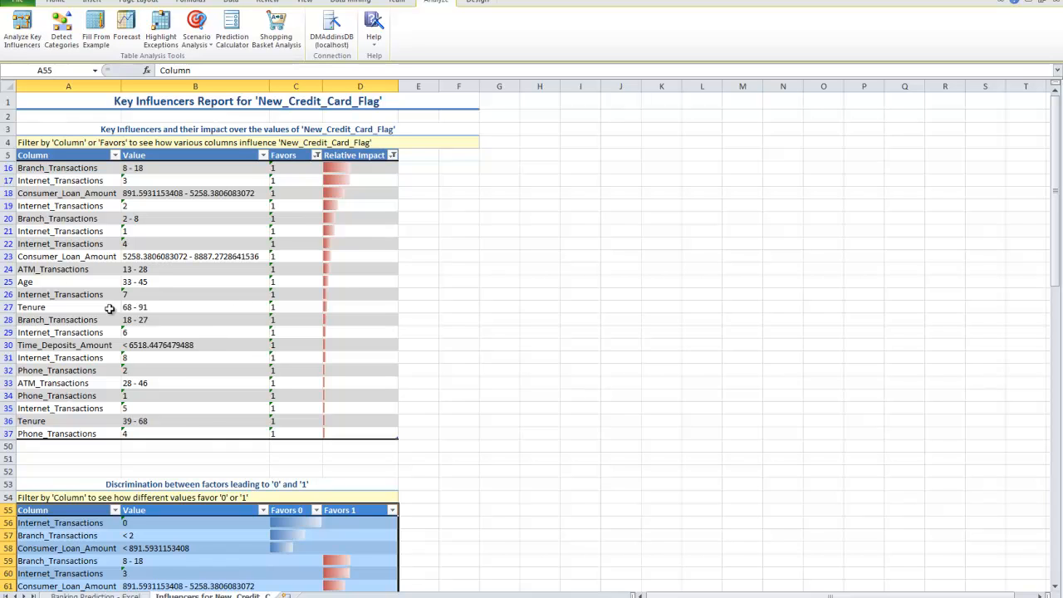
pyautogui.moveTo(162, 253)
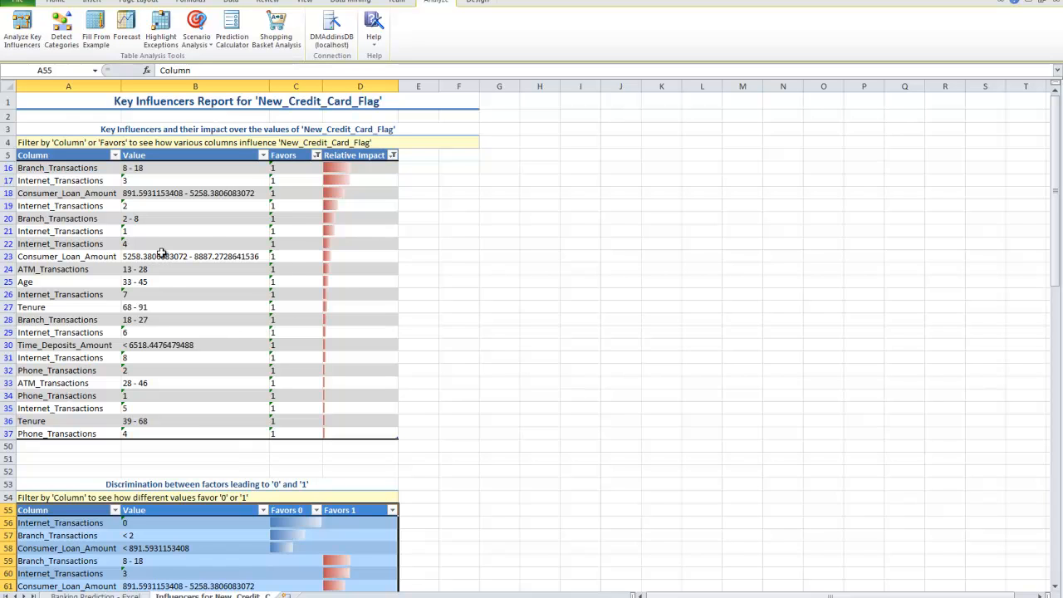
pyautogui.moveTo(242, 306)
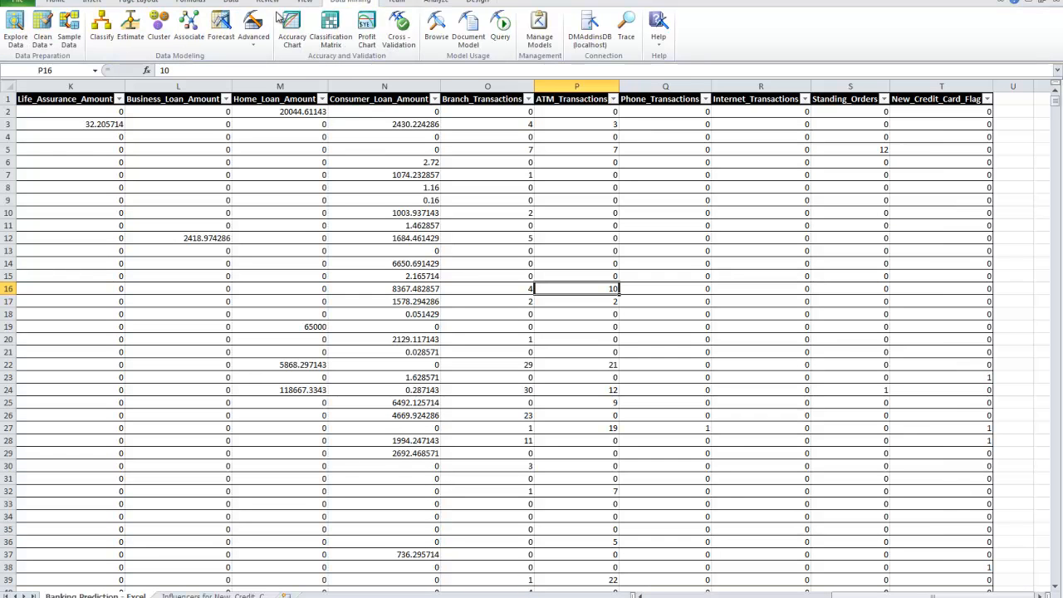
# Step: Use Explore Data on the banking table to chart New_Credit_Card_Flag value counts
pyautogui.click(15, 31)
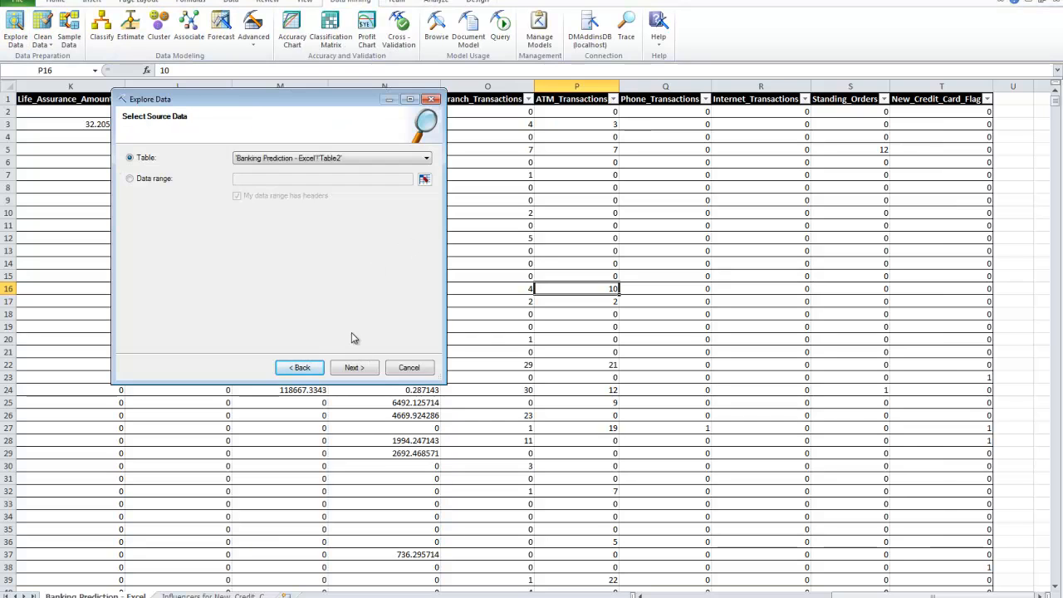
pyautogui.click(354, 367)
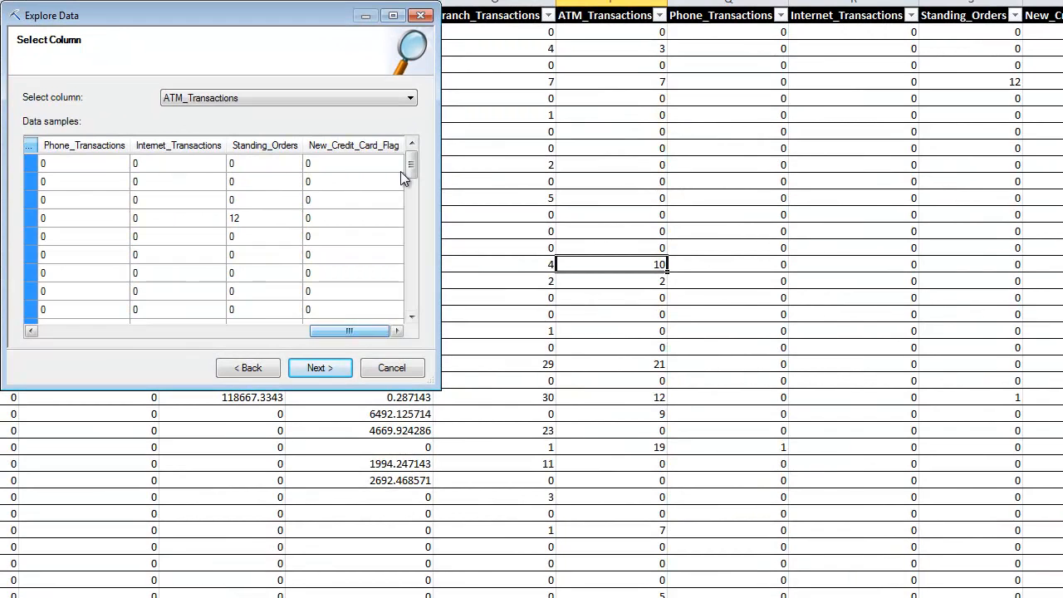
pyautogui.click(353, 145)
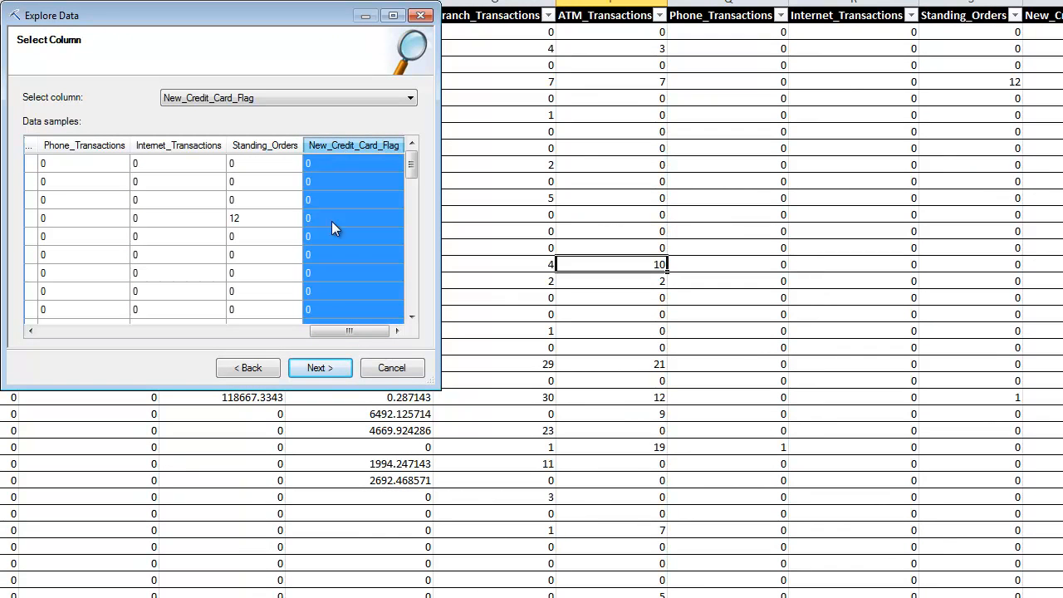
pyautogui.moveTo(314, 430)
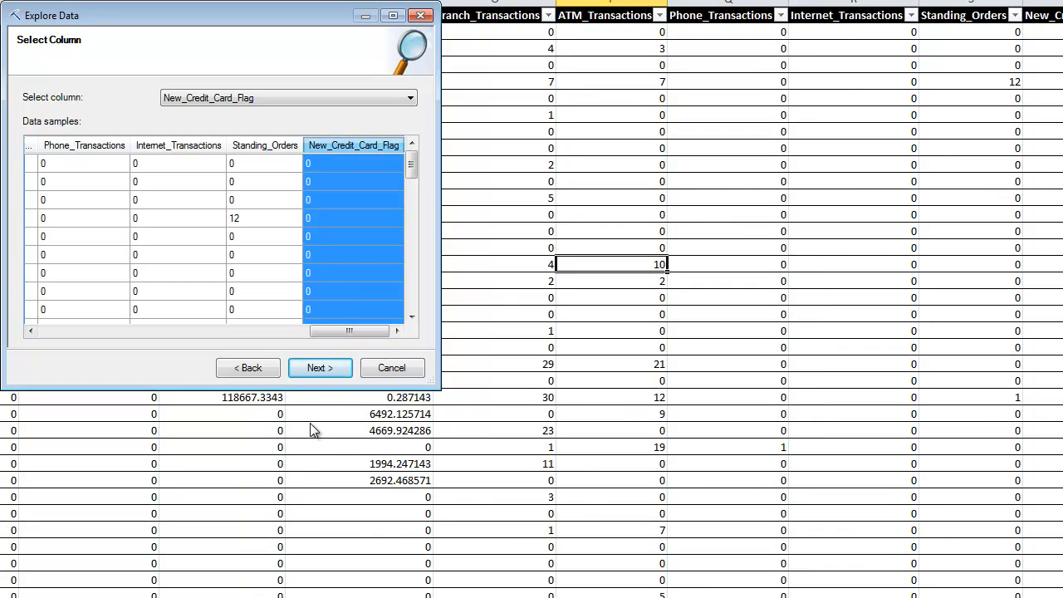
pyautogui.click(320, 368)
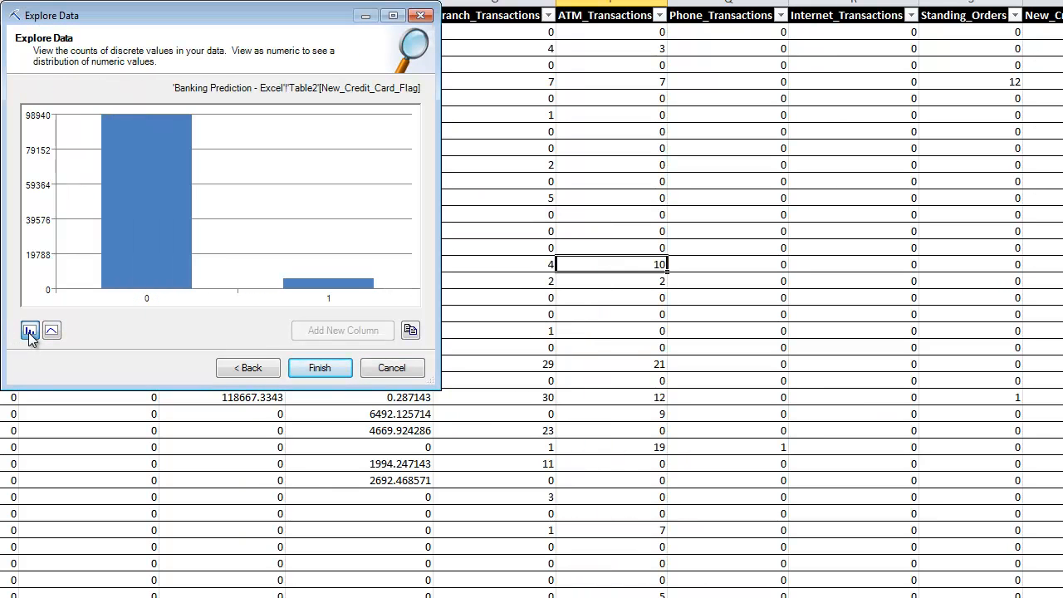
# Step: Switch the flag histogram between numeric buckets and discrete values, then finish Explore Data
pyautogui.click(51, 330)
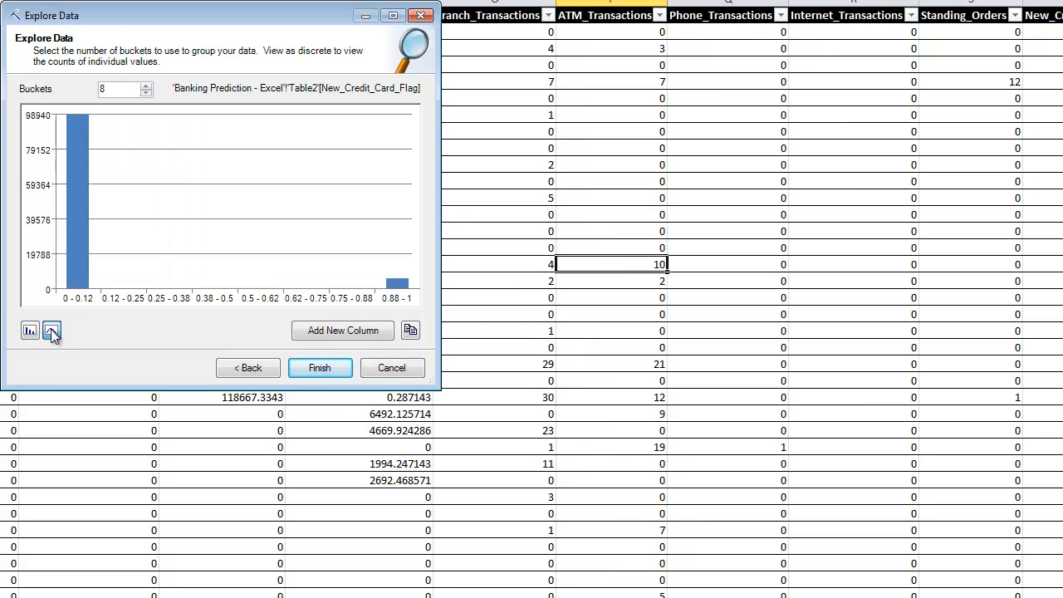
pyautogui.click(29, 329)
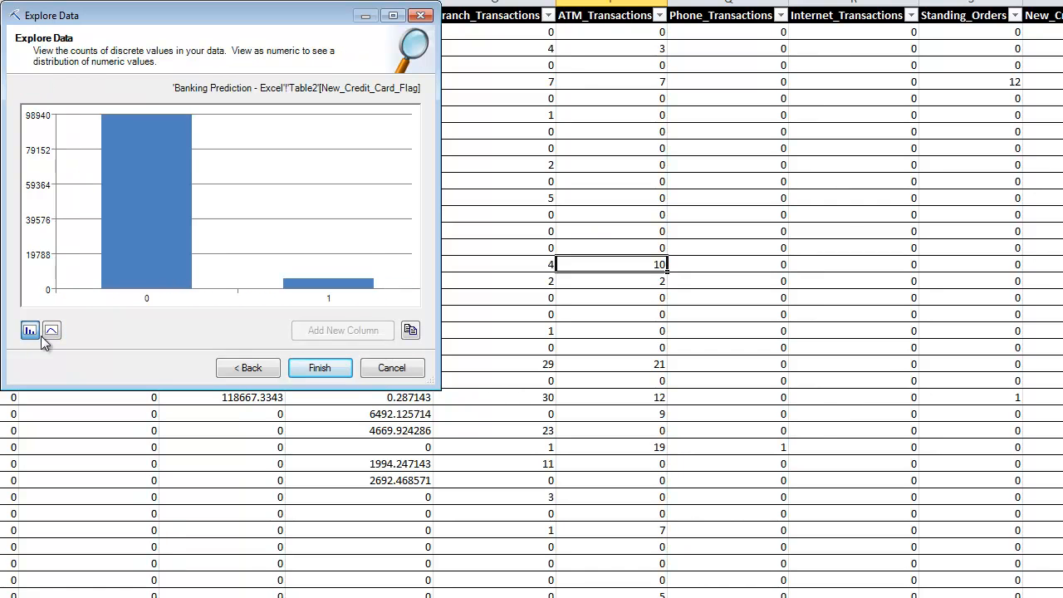
pyautogui.moveTo(158, 148)
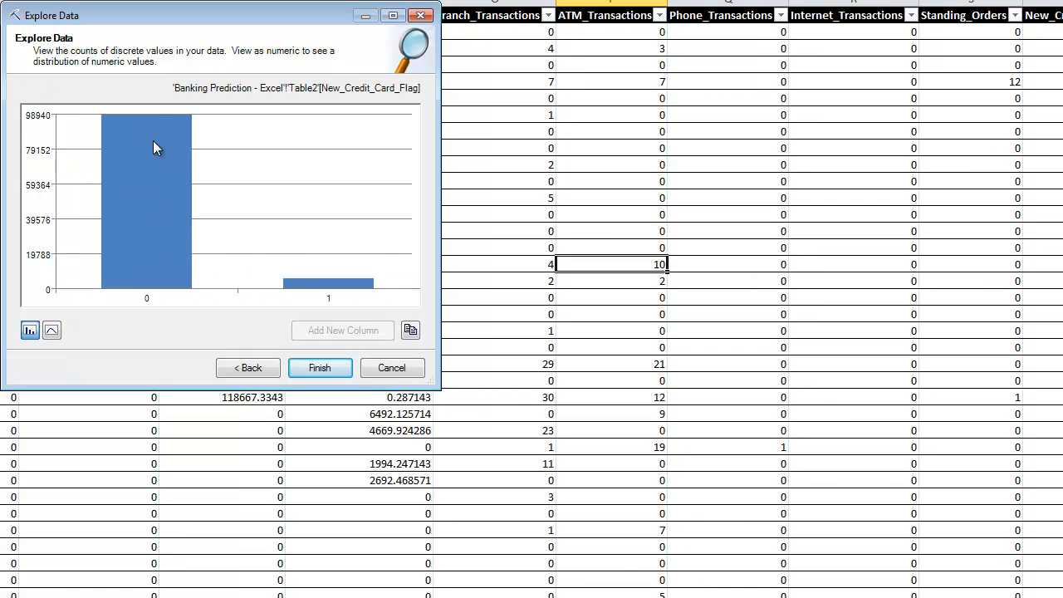
pyautogui.moveTo(152, 230)
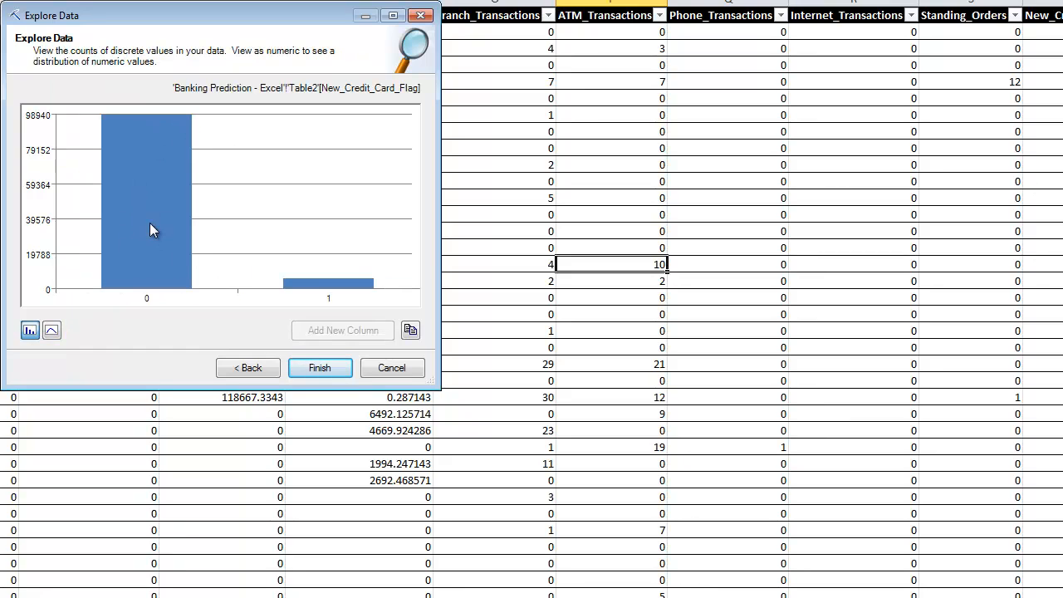
pyautogui.moveTo(199, 224)
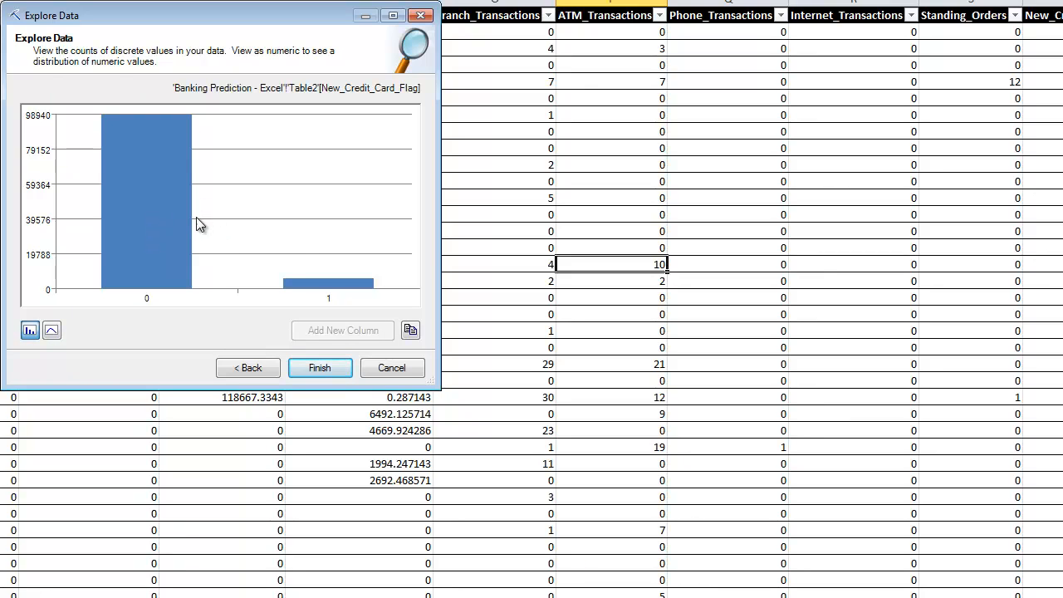
pyautogui.moveTo(338, 262)
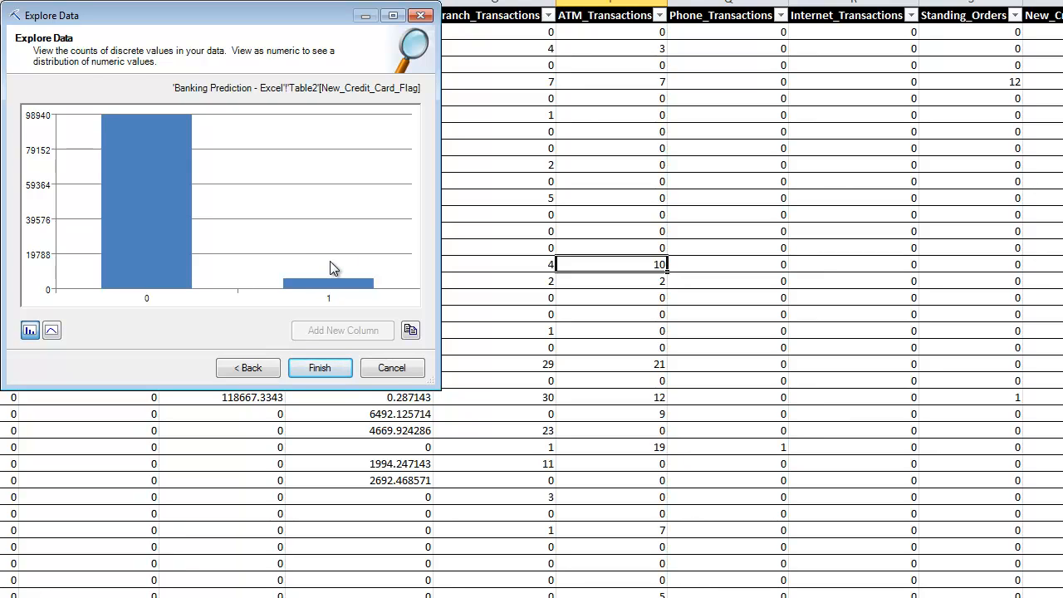
pyautogui.moveTo(4, 461)
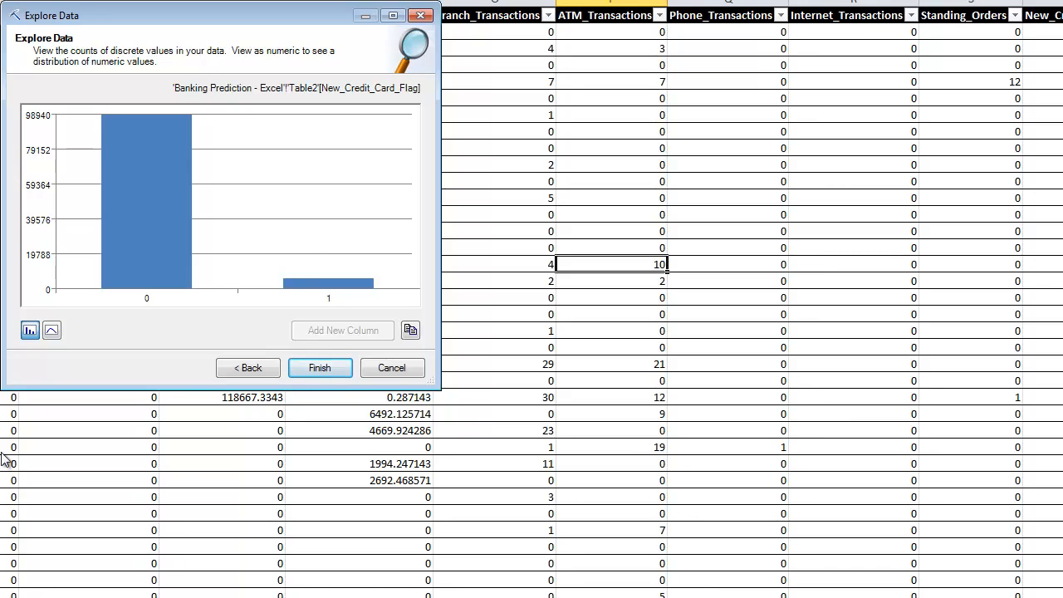
pyautogui.moveTo(28, 441)
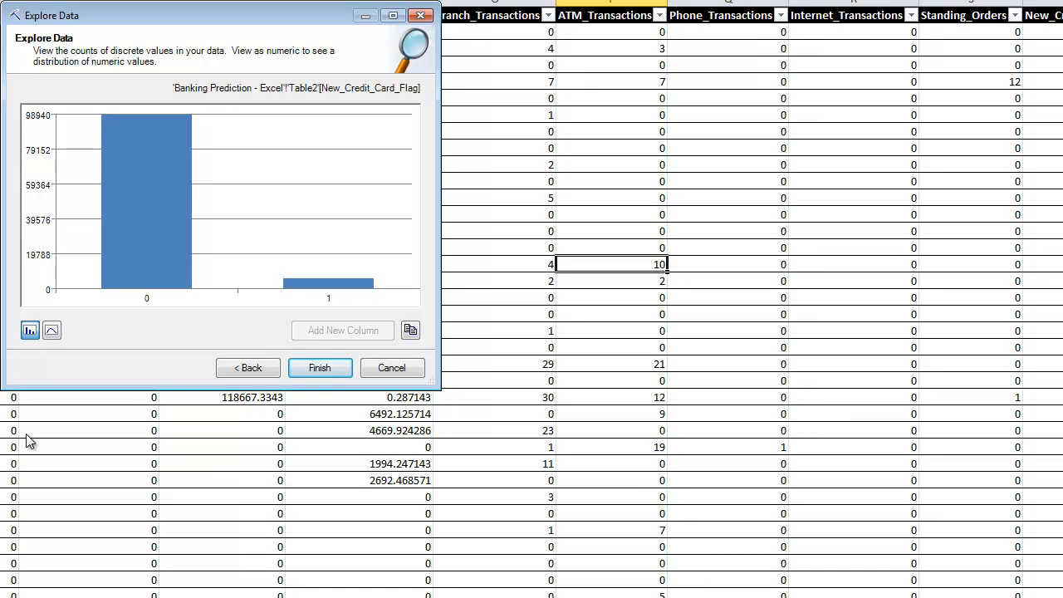
pyautogui.moveTo(160, 191)
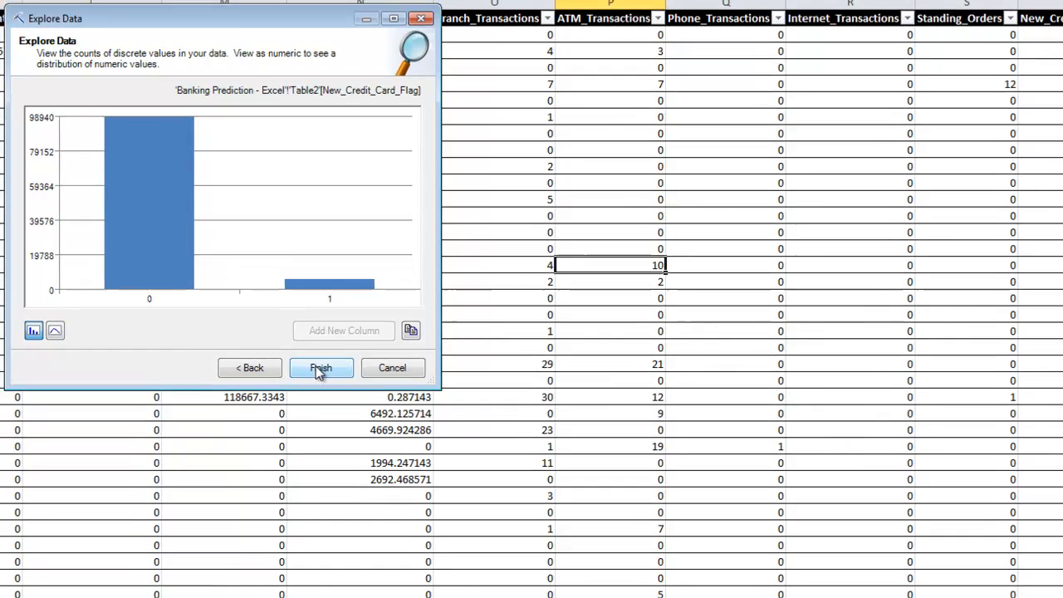
pyautogui.click(321, 368)
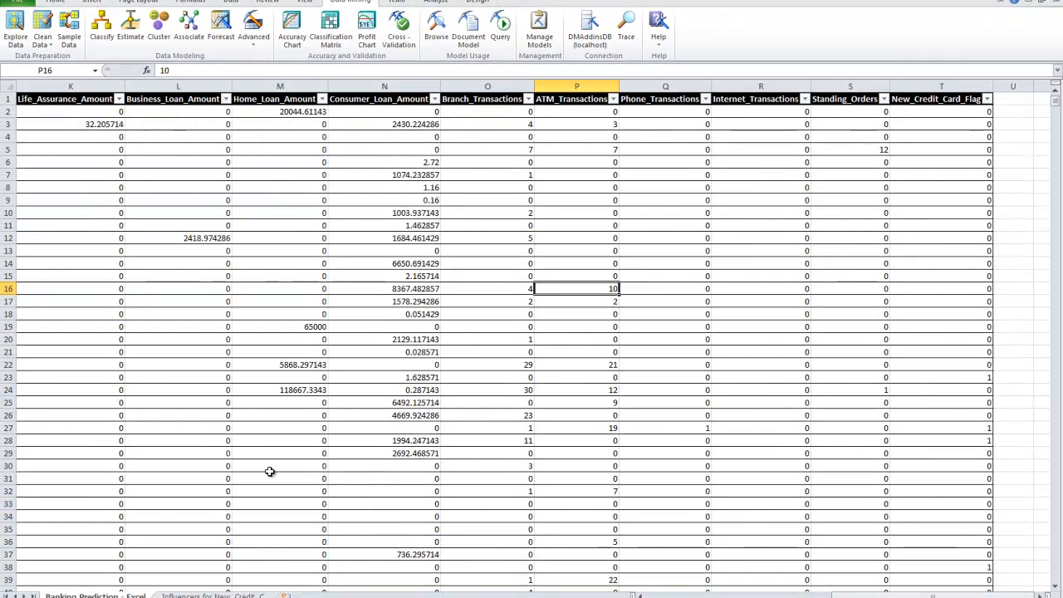
pyautogui.moveTo(270, 472)
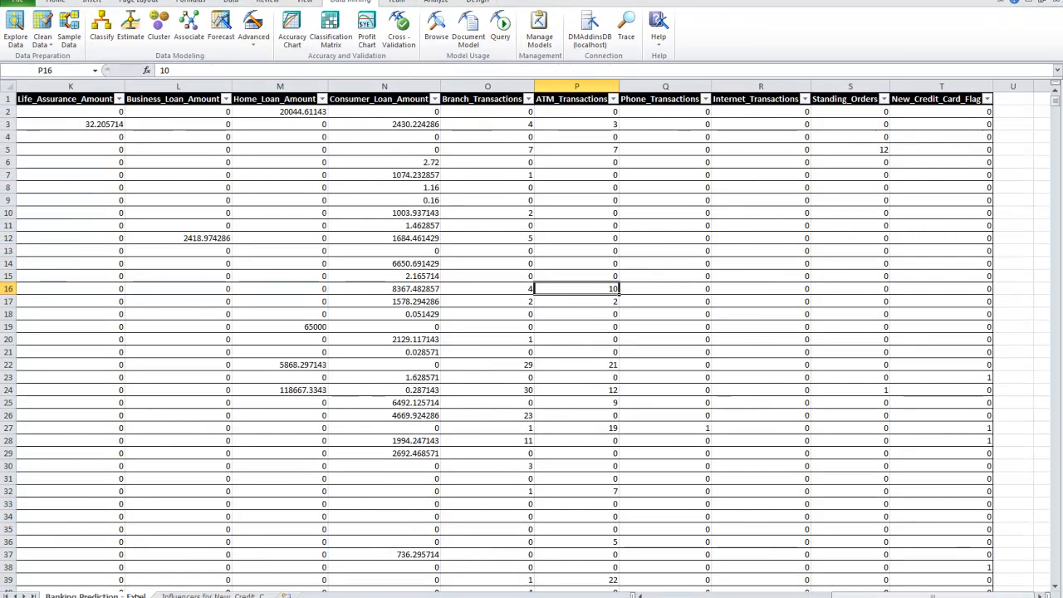
# Step: Launch the Sample Data Wizard from the Data Mining tab
pyautogui.click(211, 596)
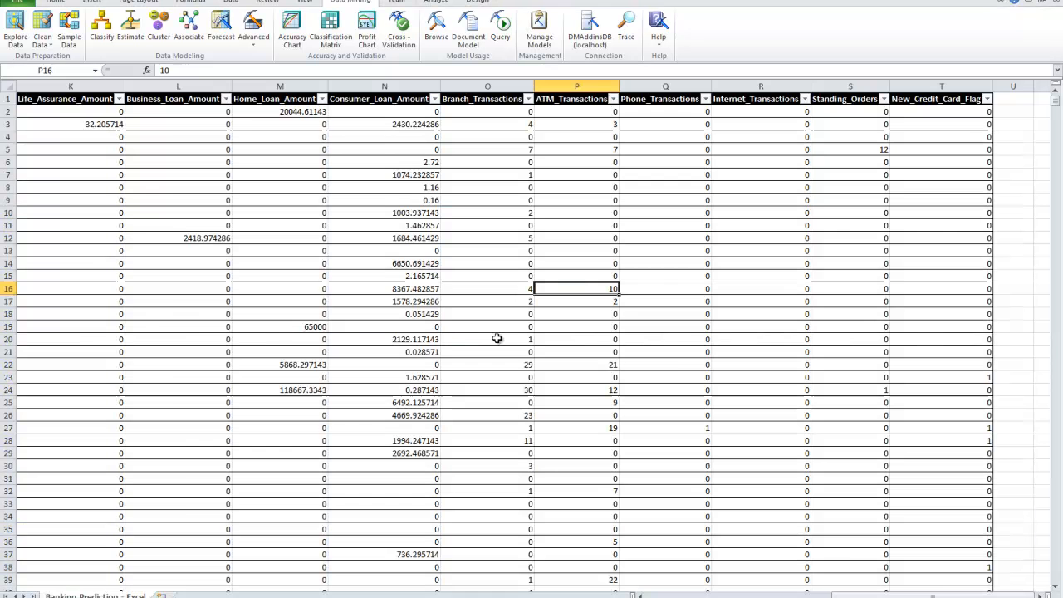
pyautogui.moveTo(83, 315)
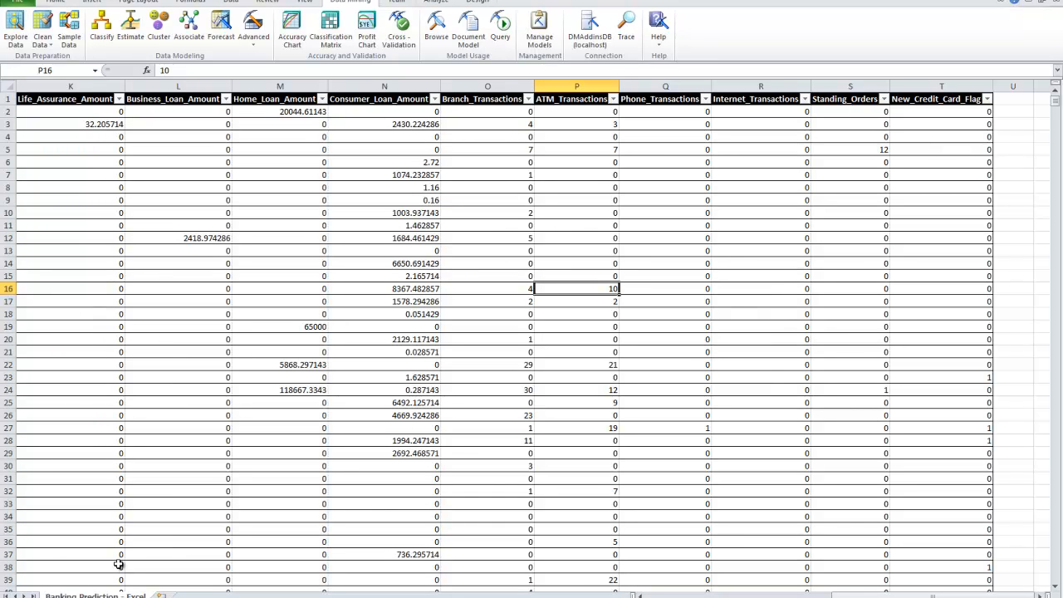
pyautogui.moveTo(145, 545)
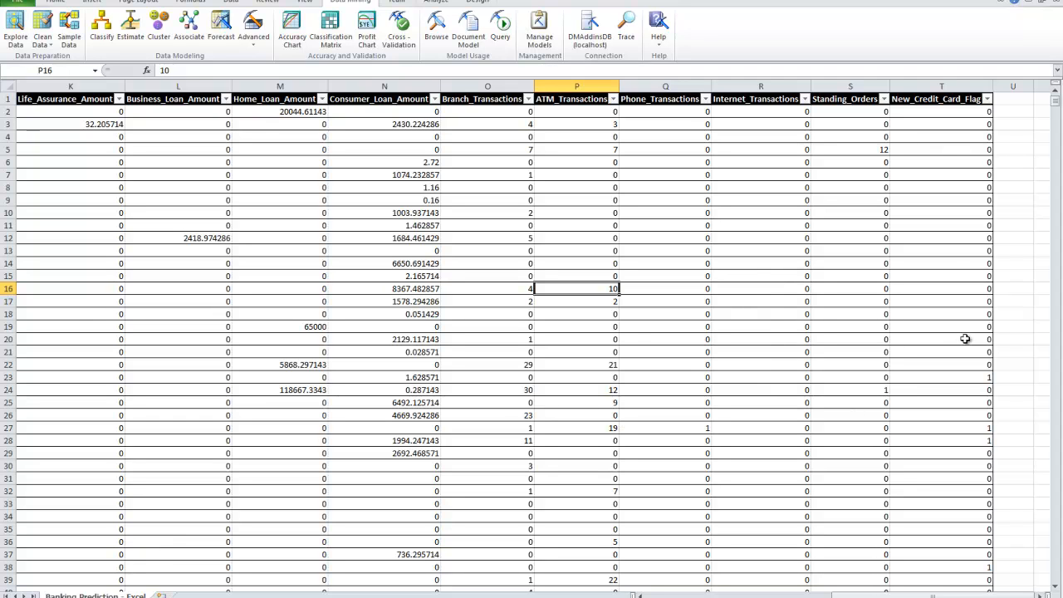
pyautogui.moveTo(513, 344)
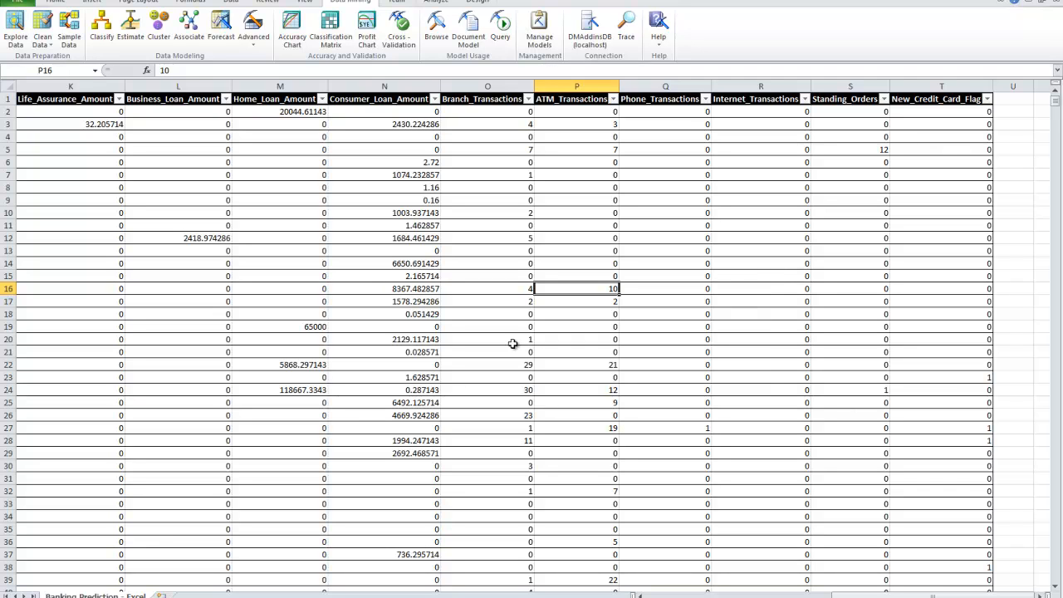
pyautogui.moveTo(351, 368)
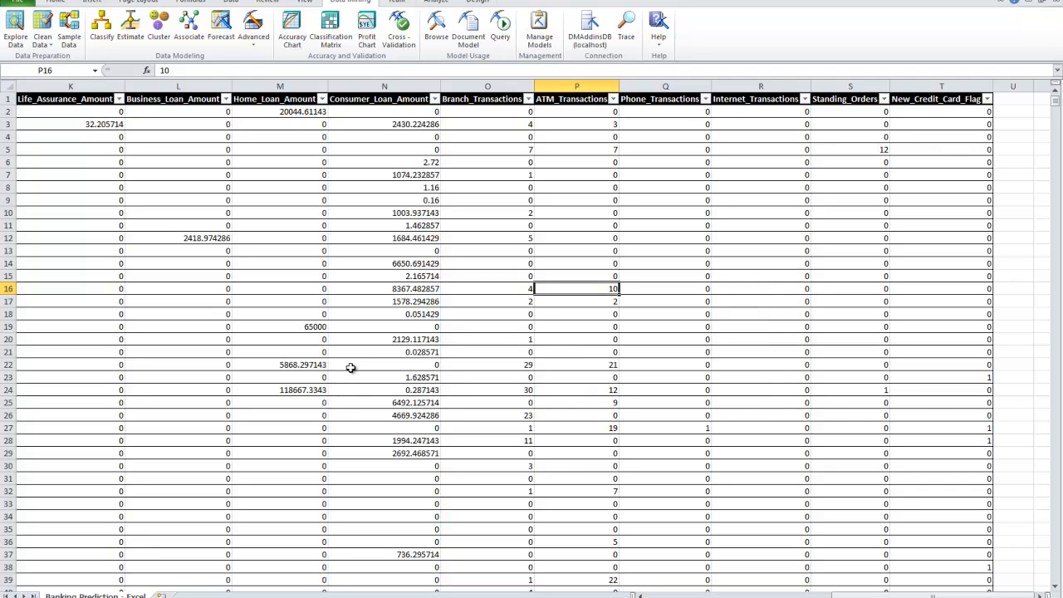
pyautogui.moveTo(656, 218)
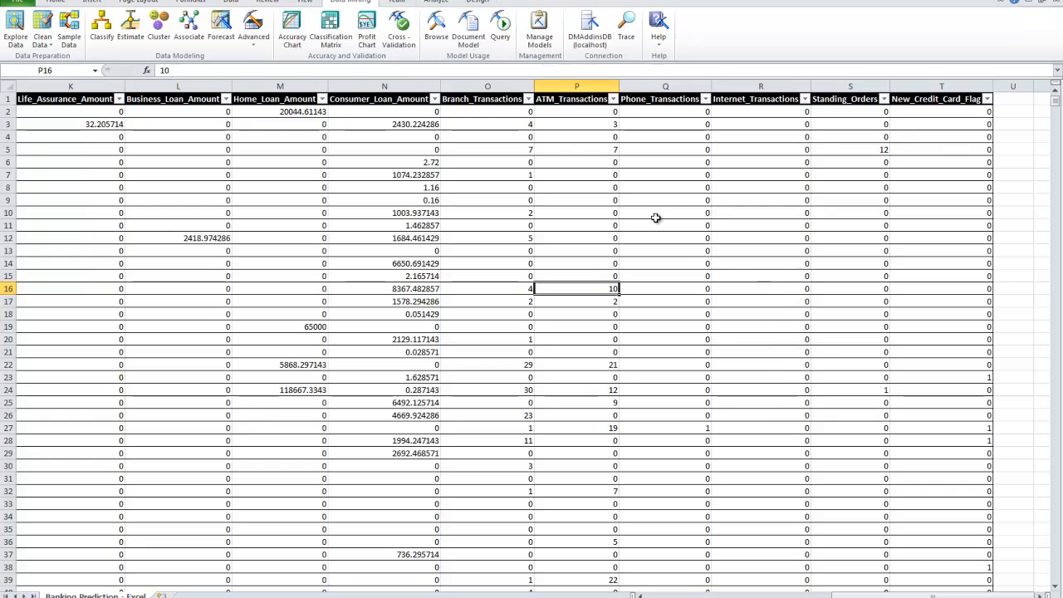
pyautogui.moveTo(363, 428)
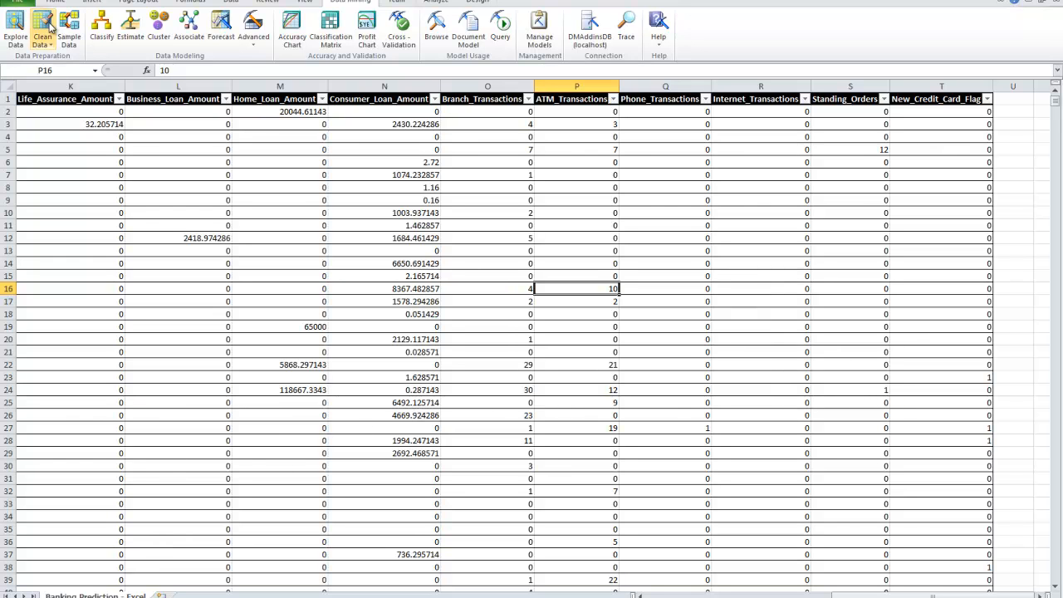
pyautogui.click(69, 29)
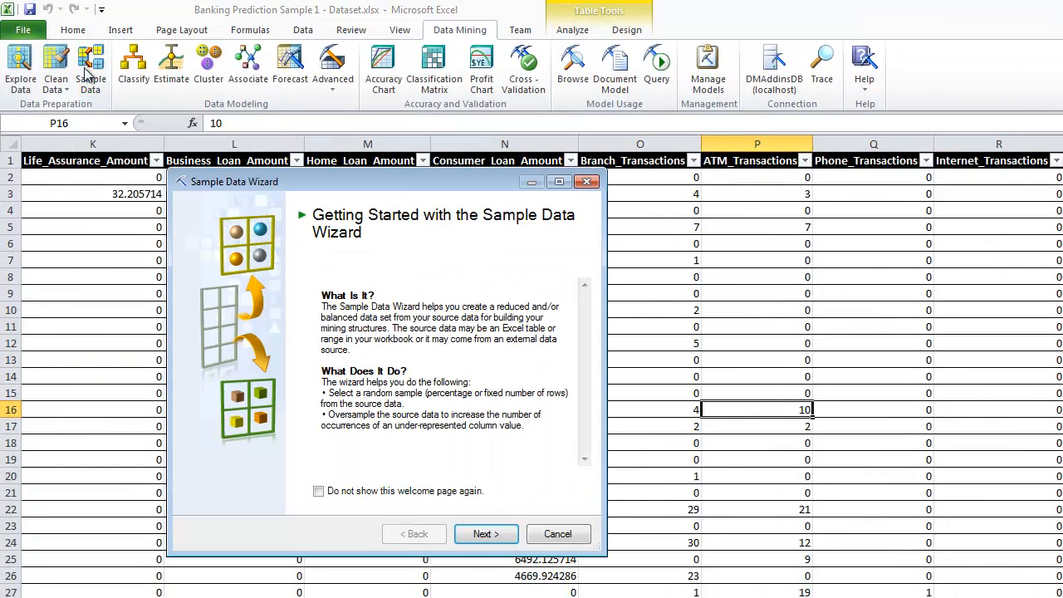
# Step: Randomly sample 70% of Table2 into a Train sheet and the rest into Test
pyautogui.click(486, 533)
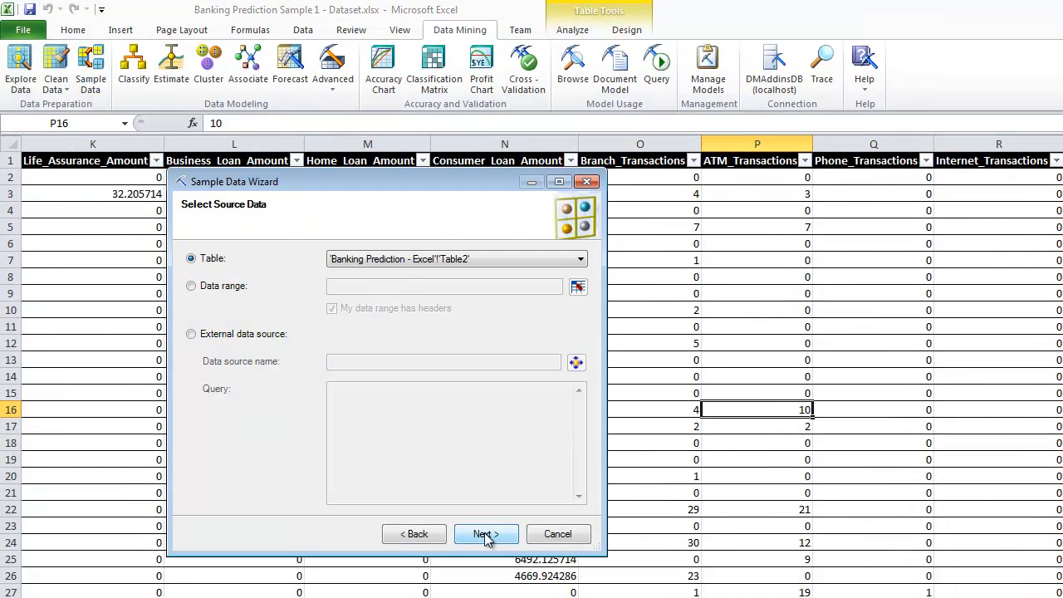
pyautogui.click(485, 533)
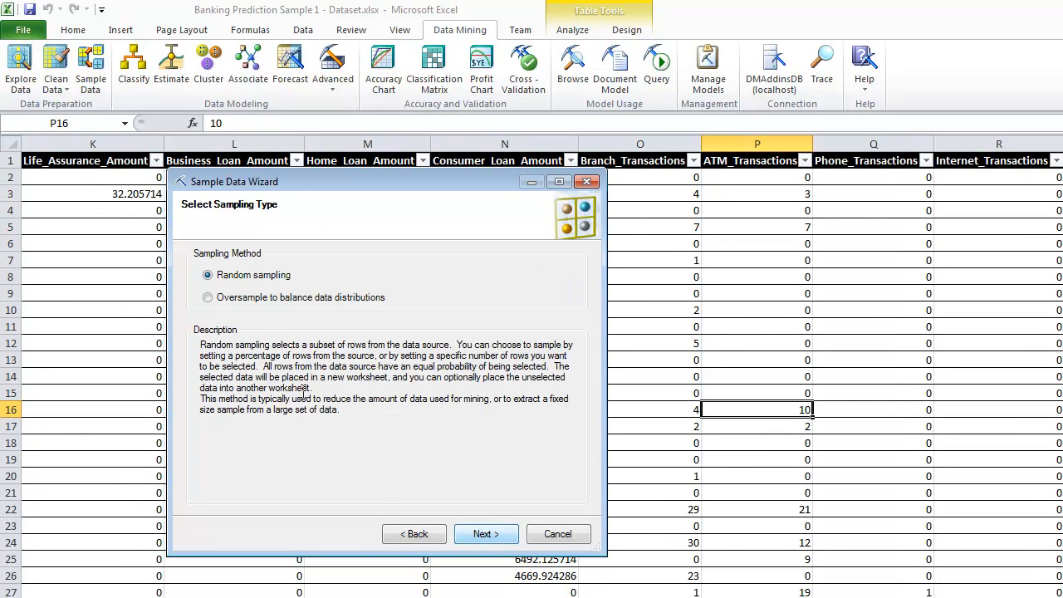
pyautogui.click(486, 533)
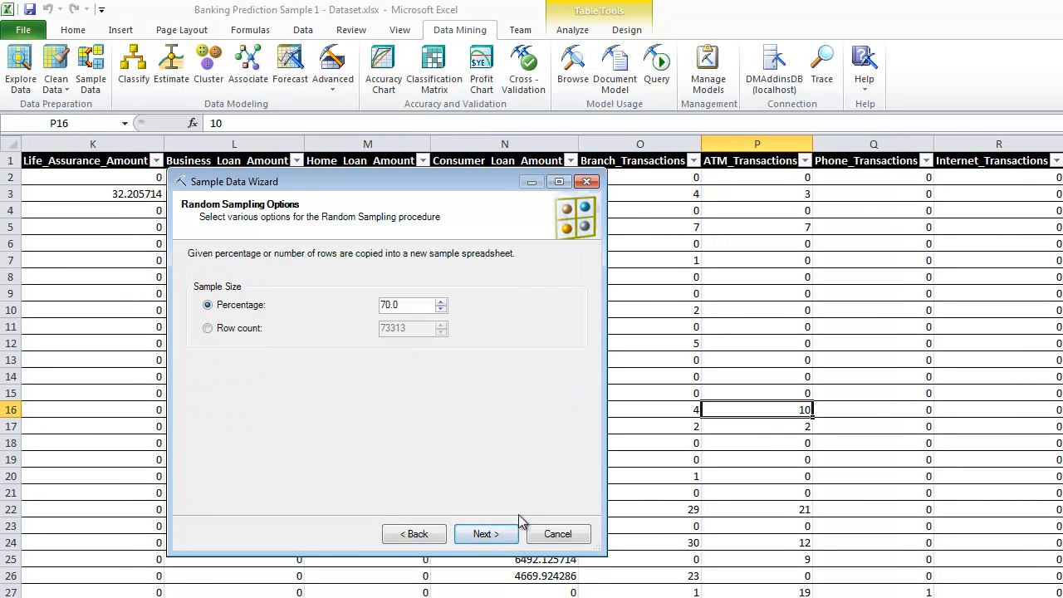
pyautogui.click(486, 534)
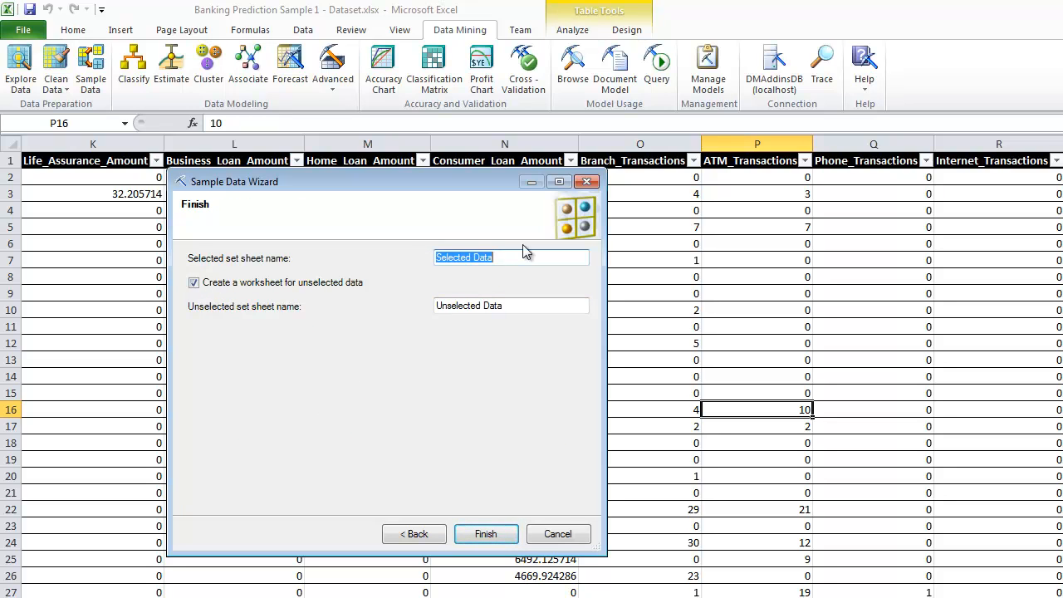
pyautogui.write('Train')
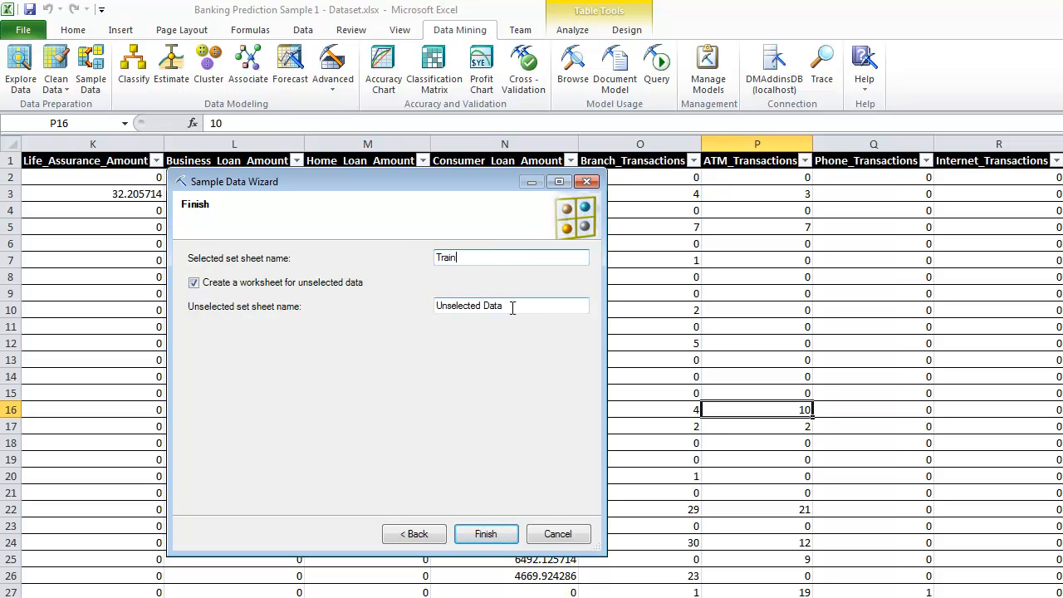
pyautogui.write('Test')
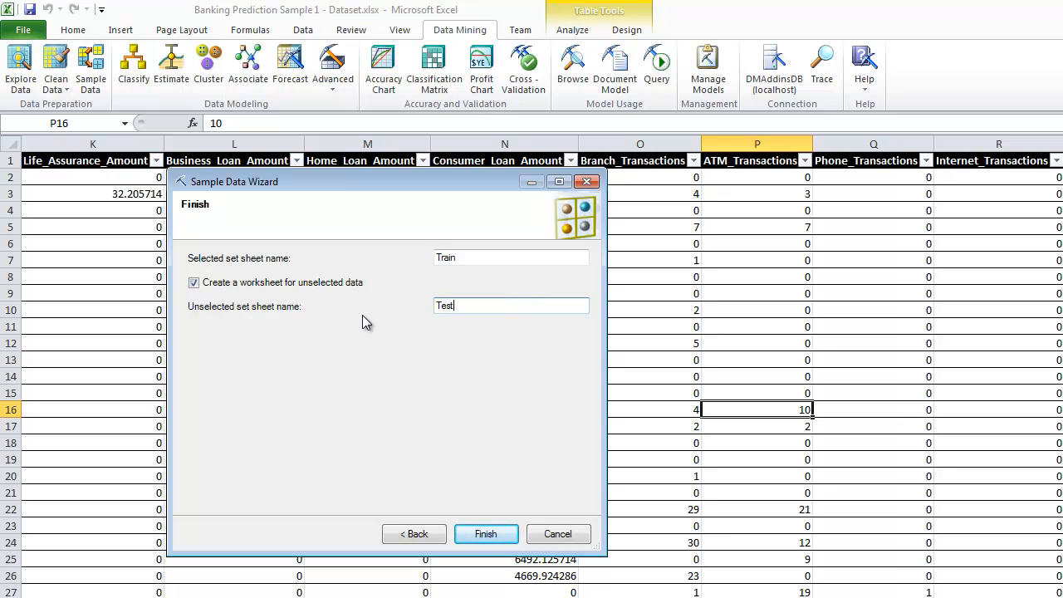
pyautogui.click(486, 534)
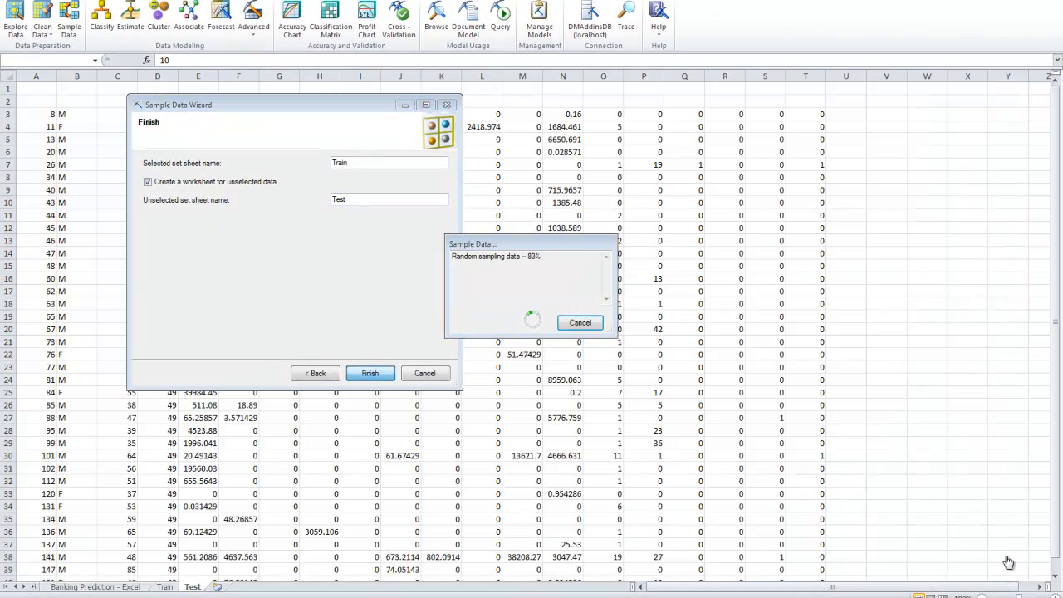
pyautogui.click(370, 373)
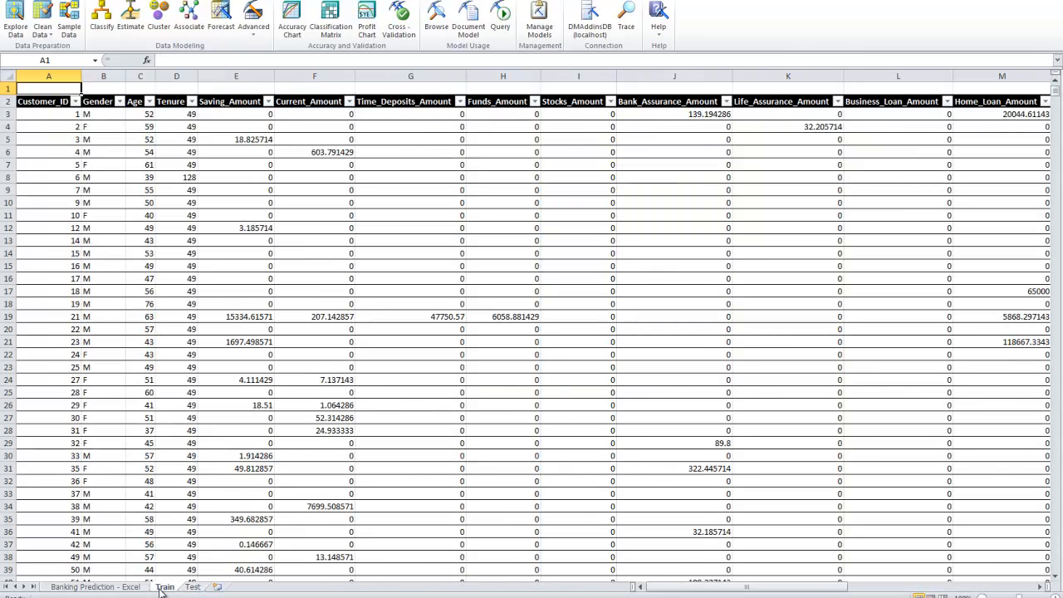
pyautogui.click(192, 587)
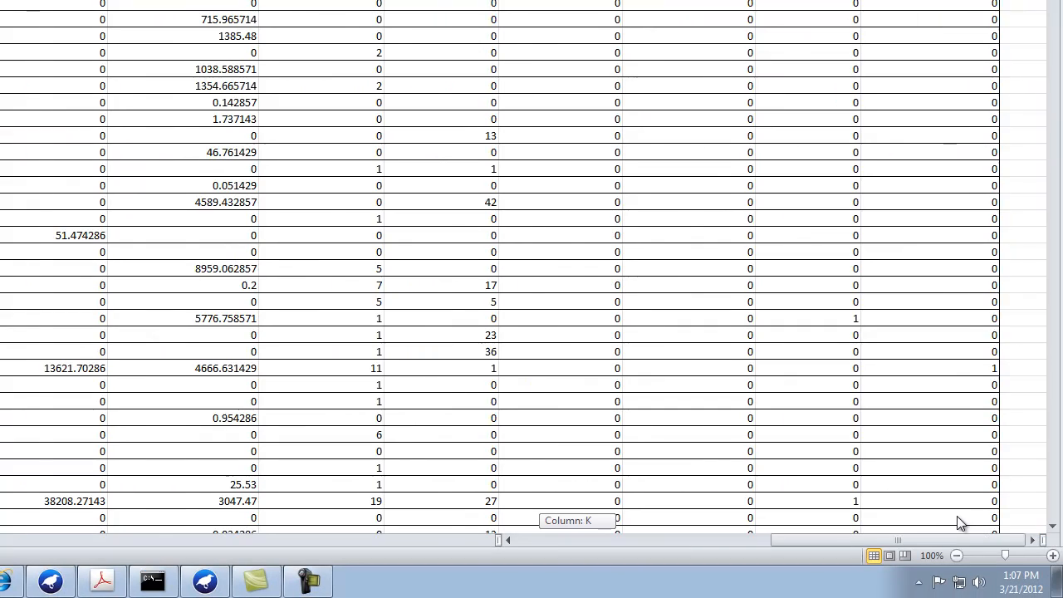
pyautogui.hscroll(3)
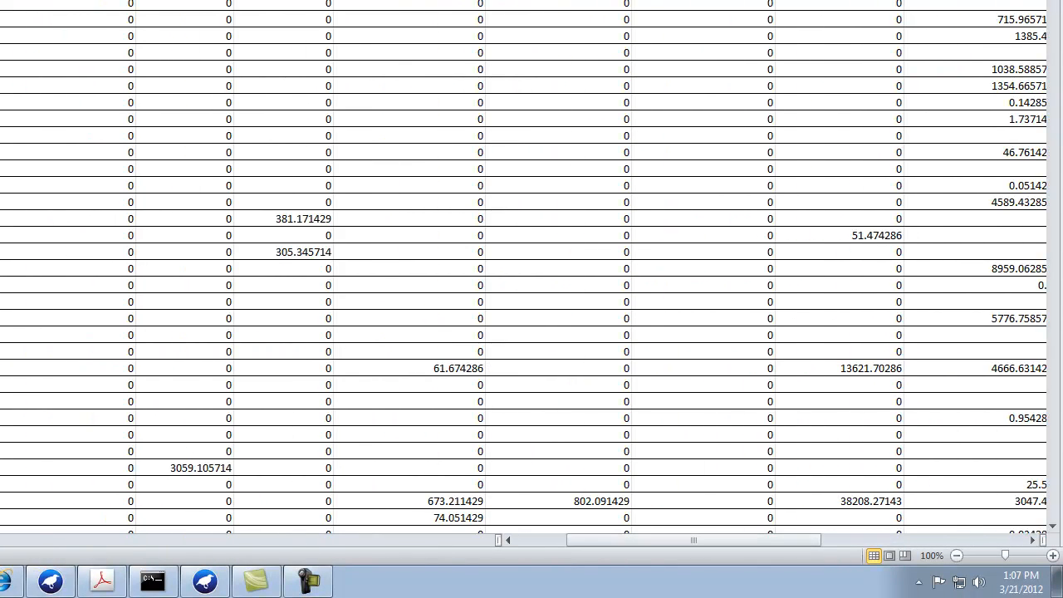
pyautogui.hscroll(3)
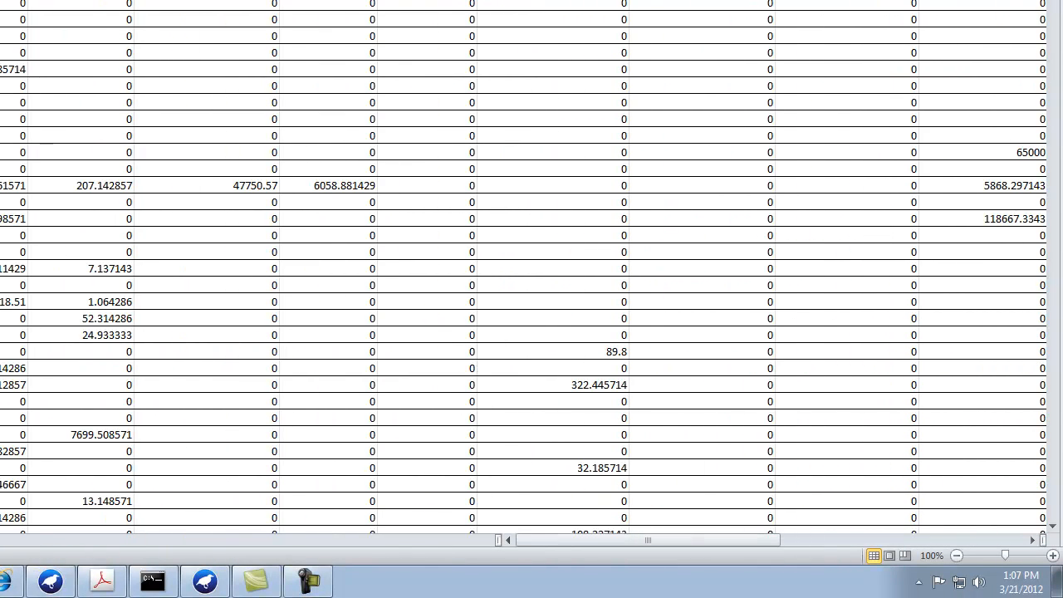
# Step: Start Sample Data on the Train table and choose 'Oversample to balance data distributions'
pyautogui.click(68, 21)
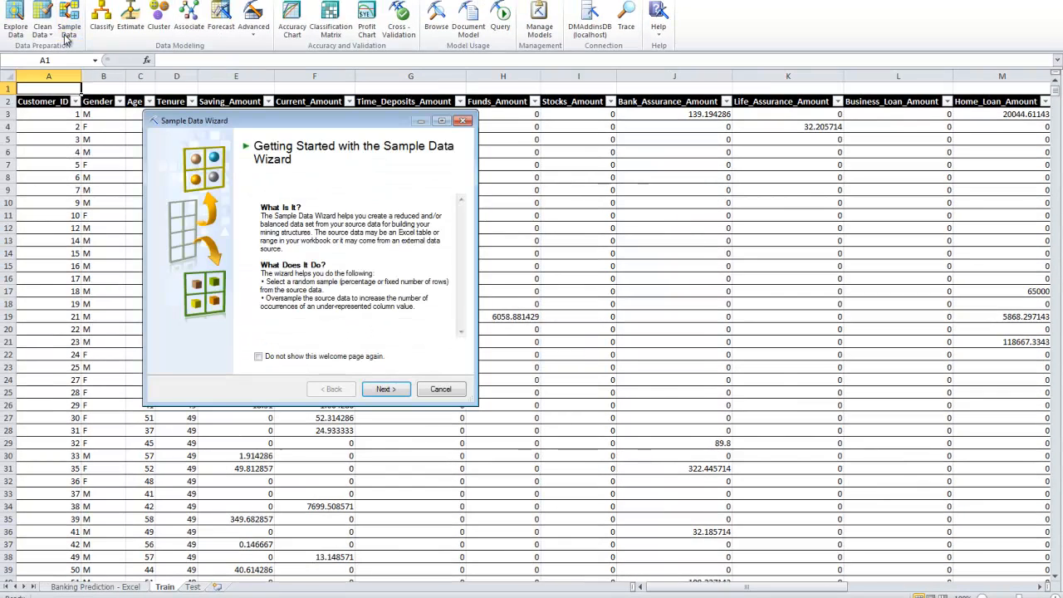
pyautogui.click(384, 389)
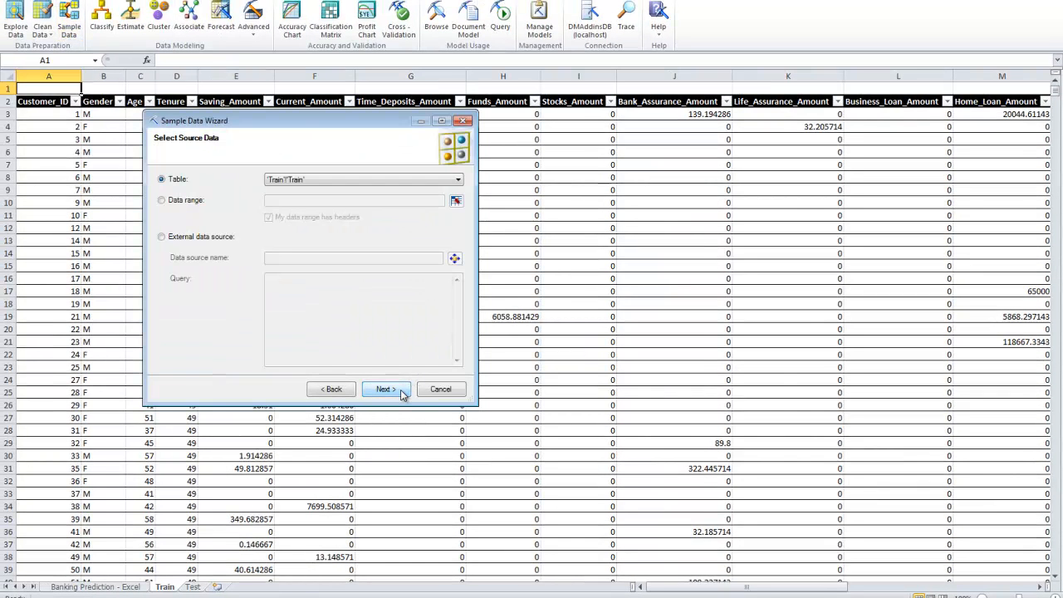
pyautogui.click(385, 389)
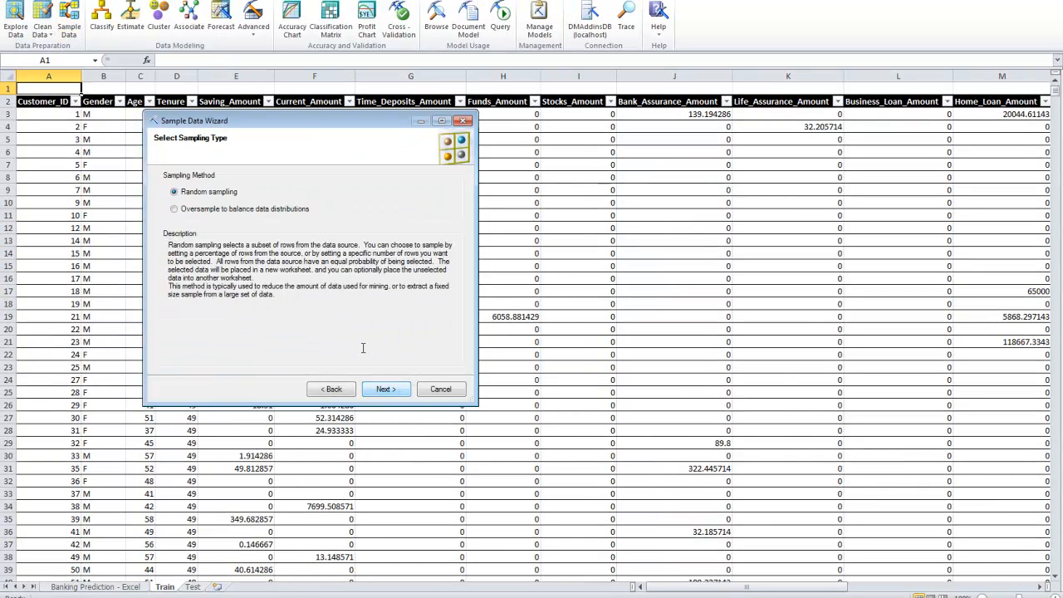
pyautogui.click(175, 209)
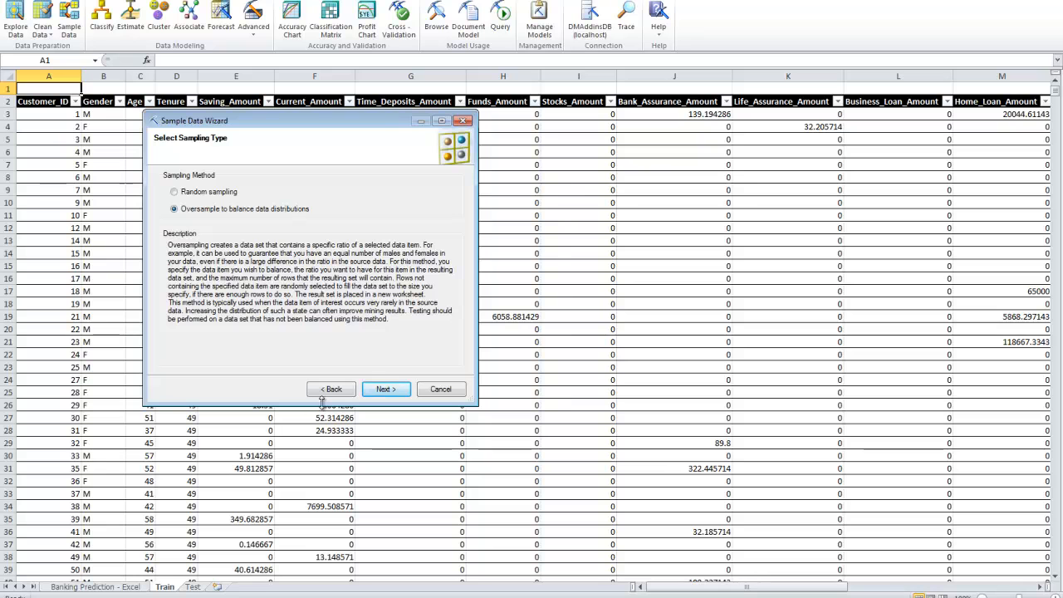
pyautogui.click(384, 389)
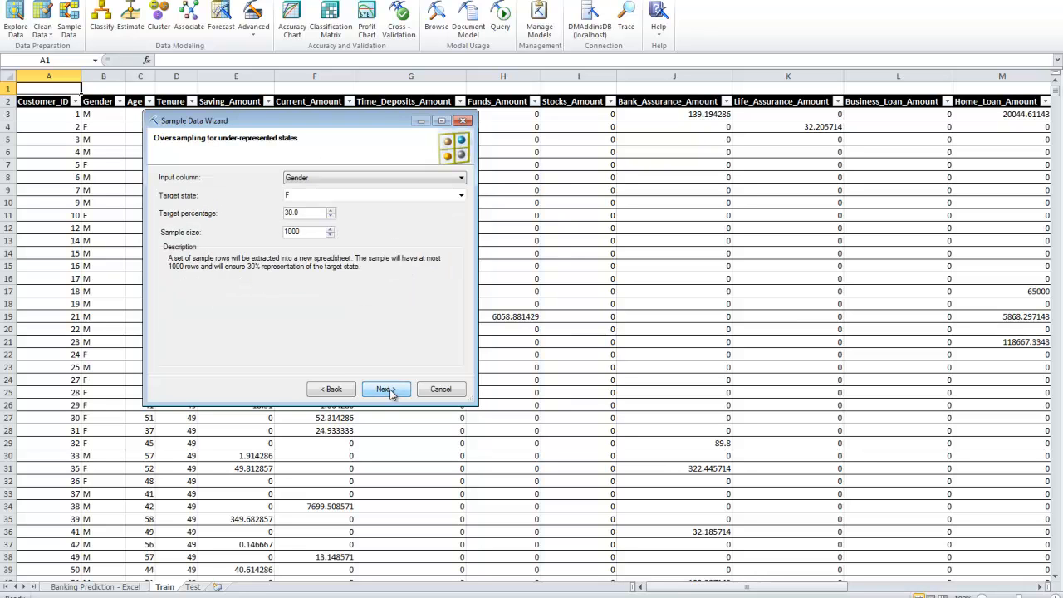
# Step: Set the oversampling input column to New_Credit_Card_Flag with target state 1
pyautogui.click(459, 177)
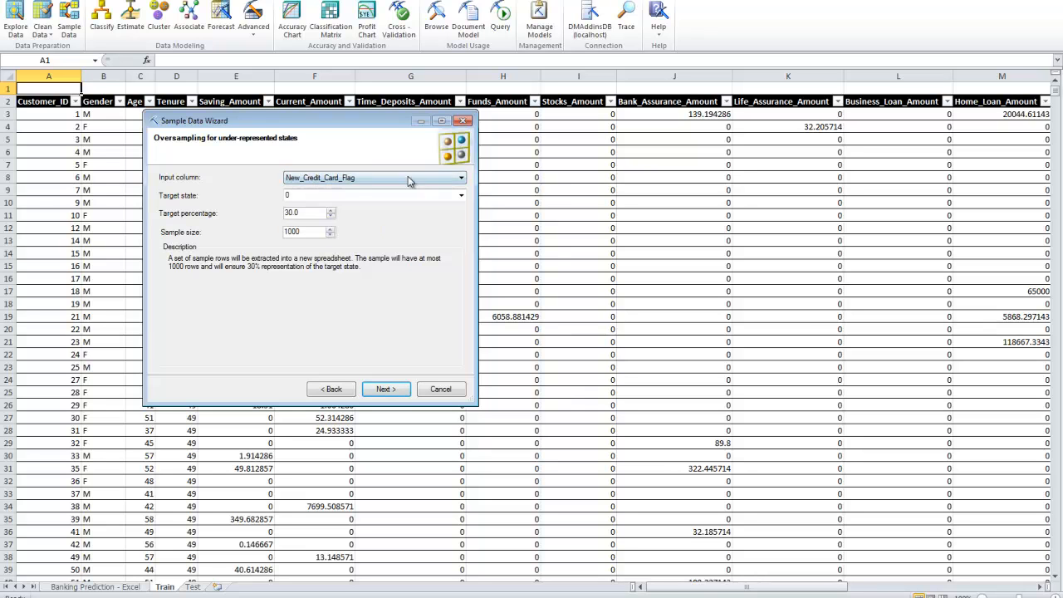
pyautogui.click(460, 195)
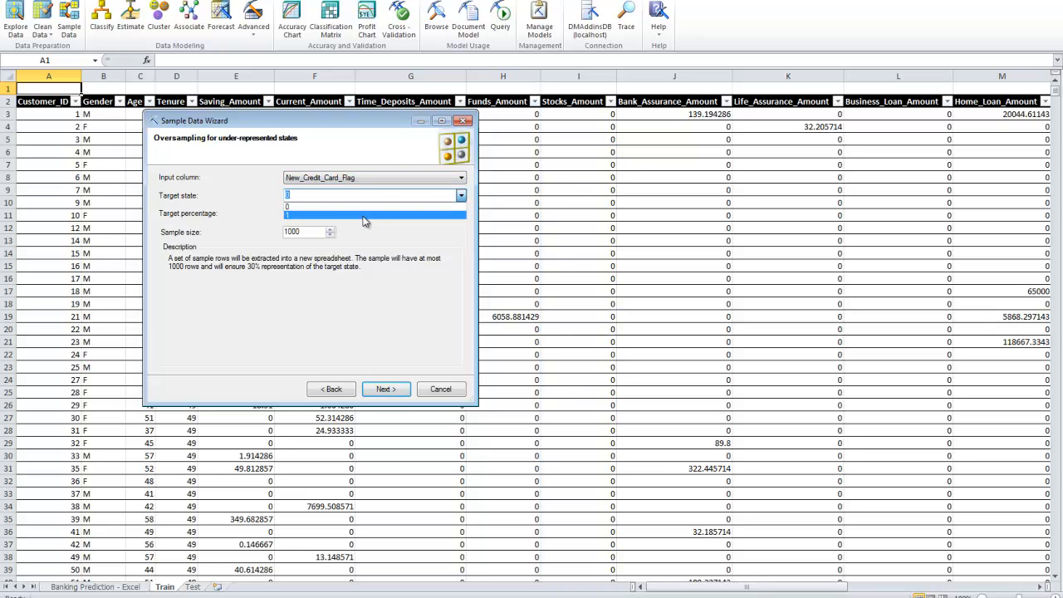
pyautogui.click(373, 214)
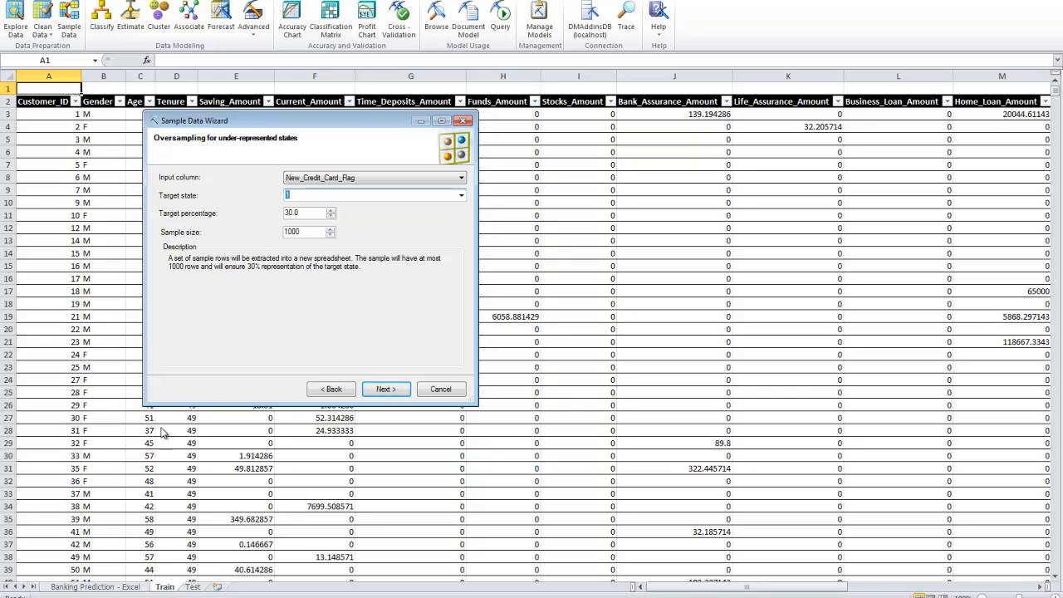
pyautogui.moveTo(245, 272)
pyautogui.write('20')
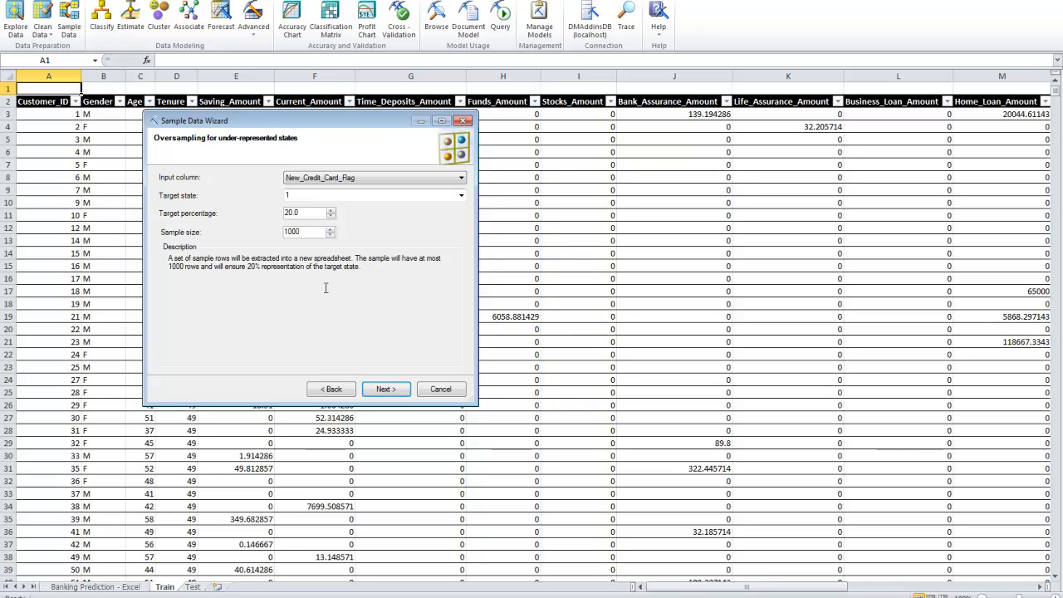
pyautogui.moveTo(302, 312)
pyautogui.write('0')
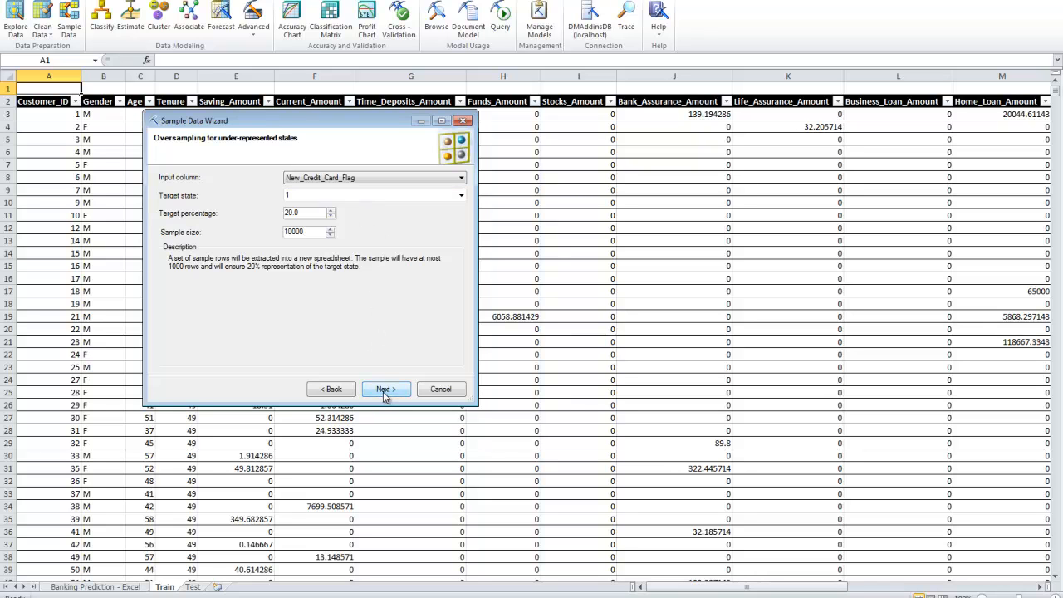
# Step: Name the sampled sheet 'Boosted data', finish, and acknowledge the scaled-down-to-9999-rows notice
pyautogui.click(386, 389)
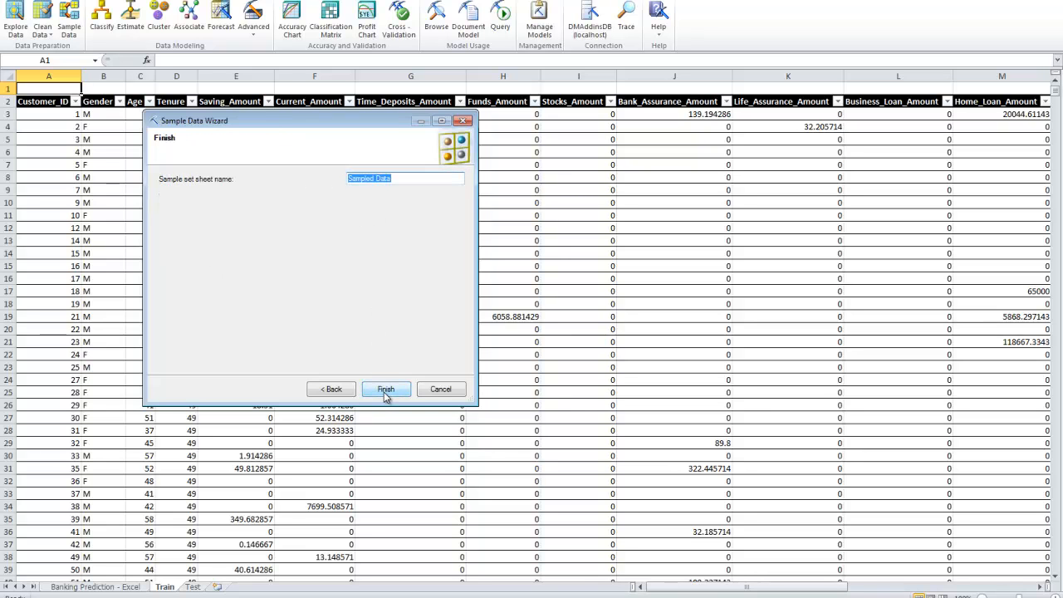
pyautogui.write('Boosted')
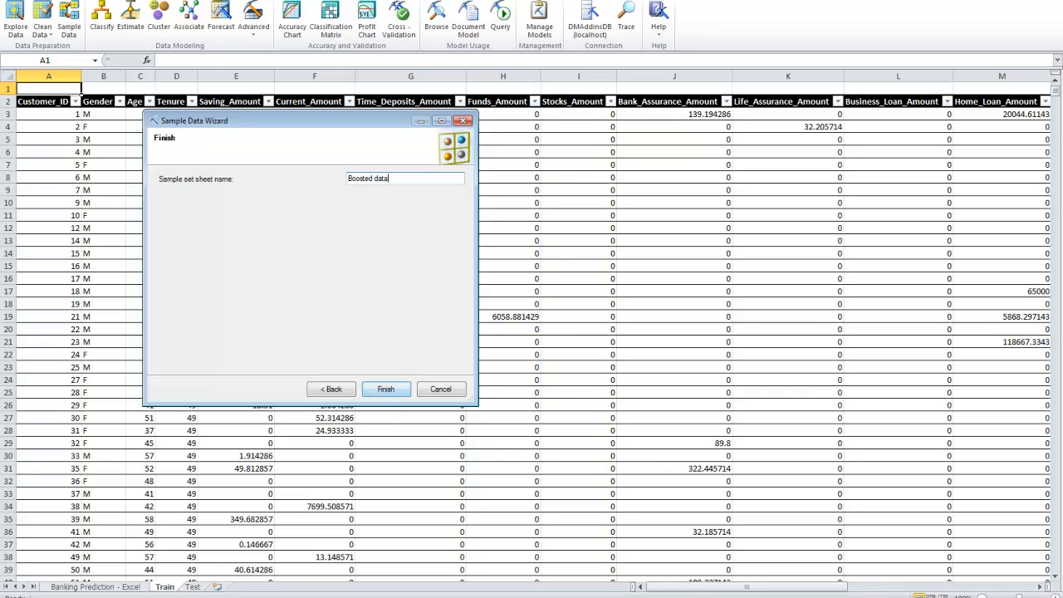
pyautogui.click(385, 388)
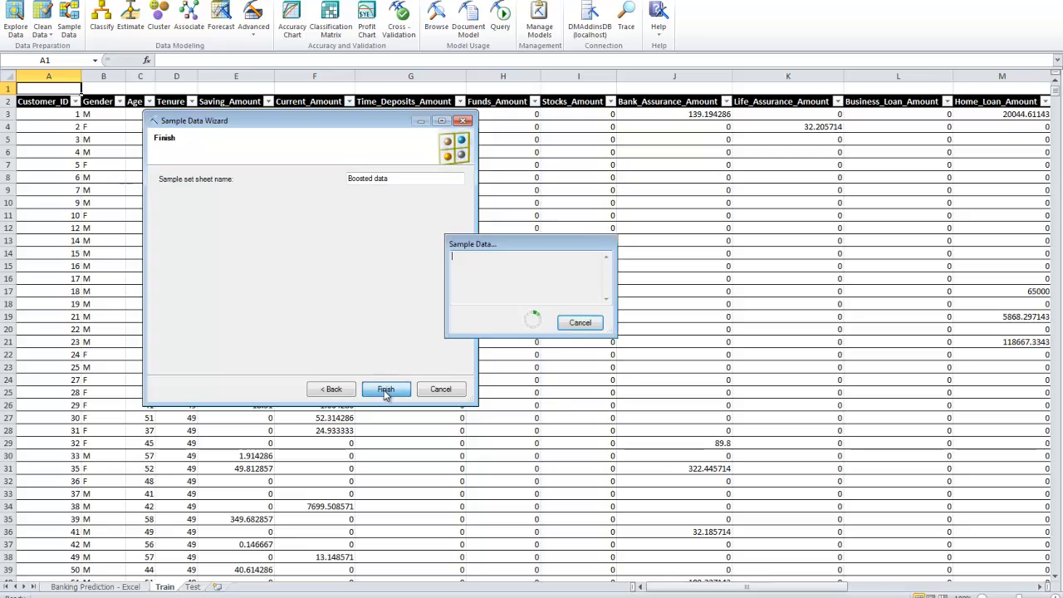
pyautogui.click(385, 389)
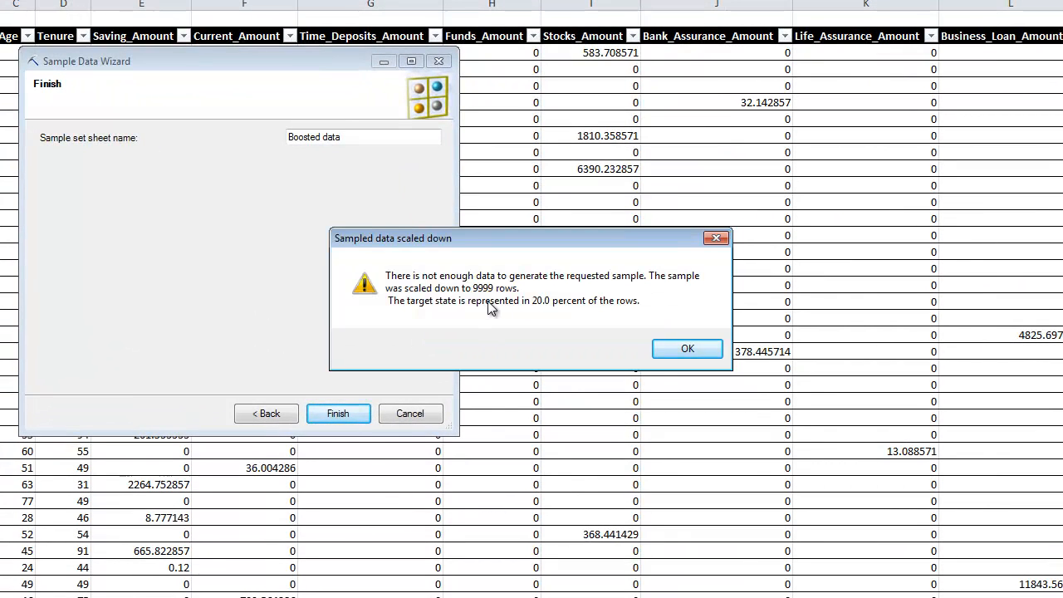
pyautogui.moveTo(498, 314)
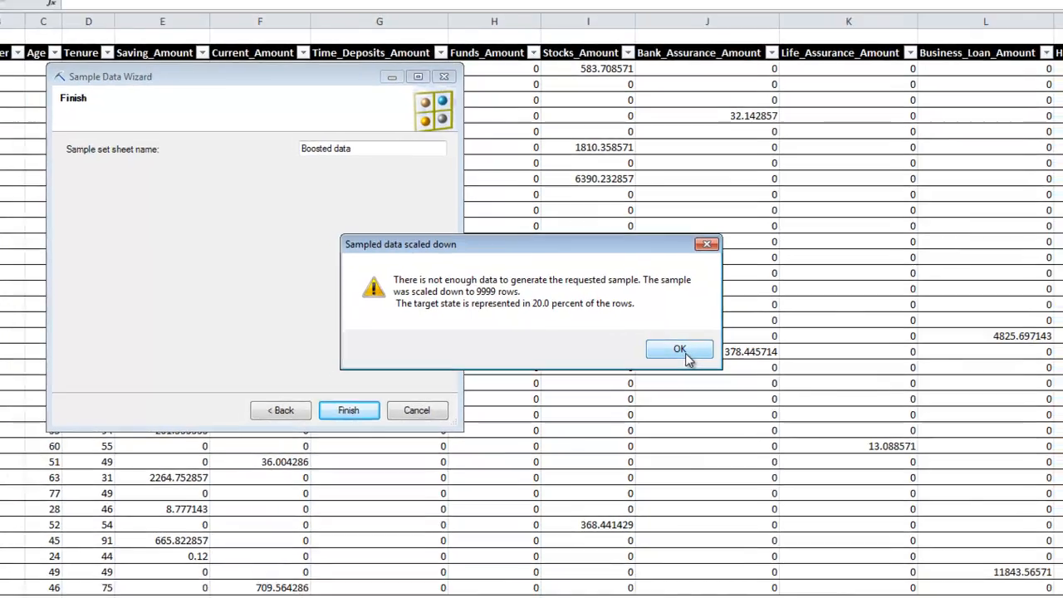
pyautogui.click(680, 349)
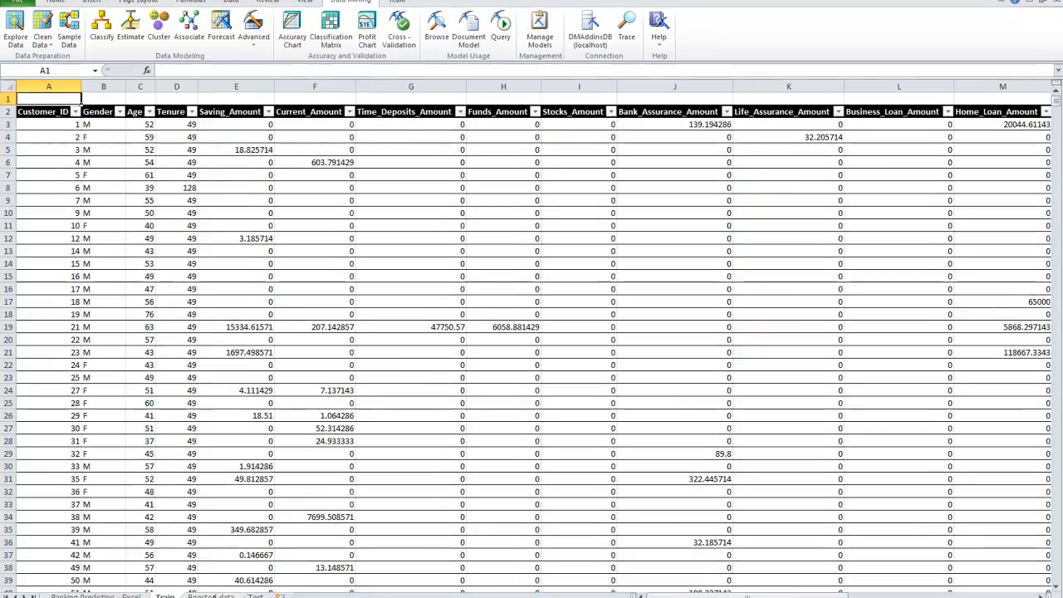
# Step: Explore the Boosted data table's New_Credit_Card_Flag column to view its value-count histogram
pyautogui.click(15, 30)
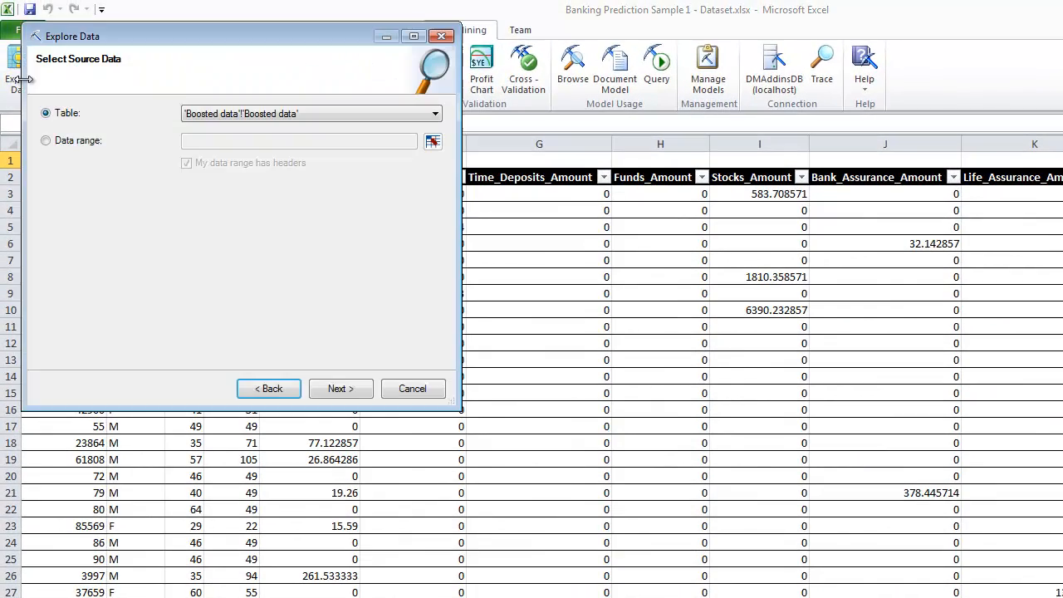
pyautogui.click(341, 388)
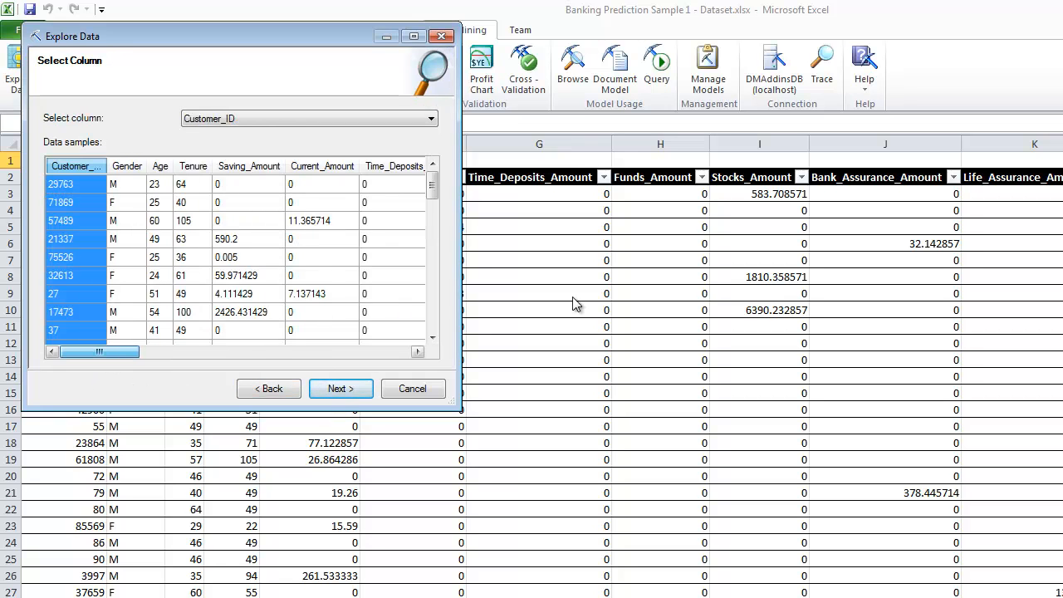
pyautogui.click(374, 165)
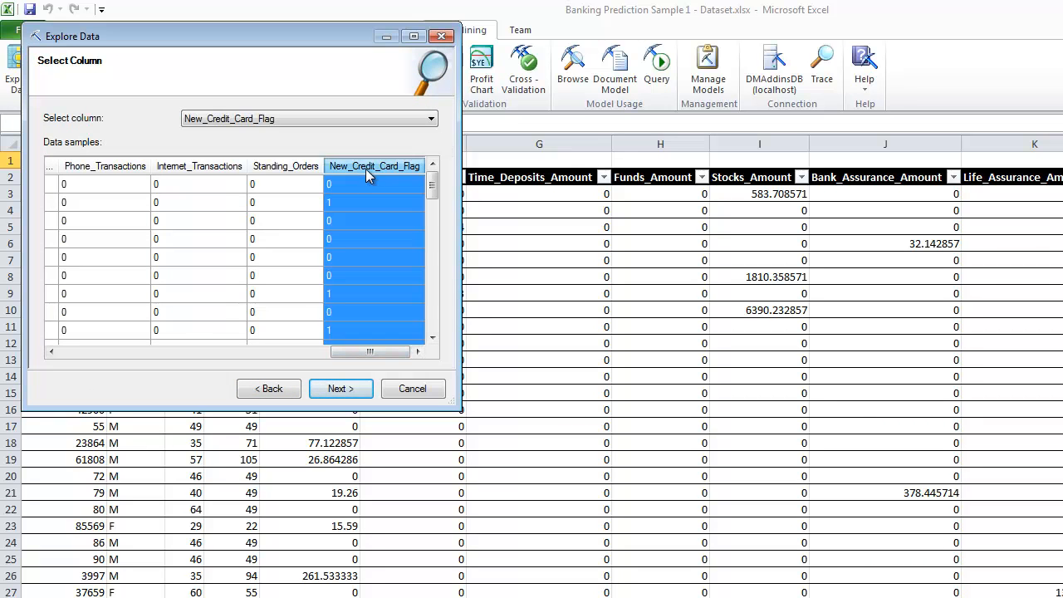
pyautogui.click(340, 388)
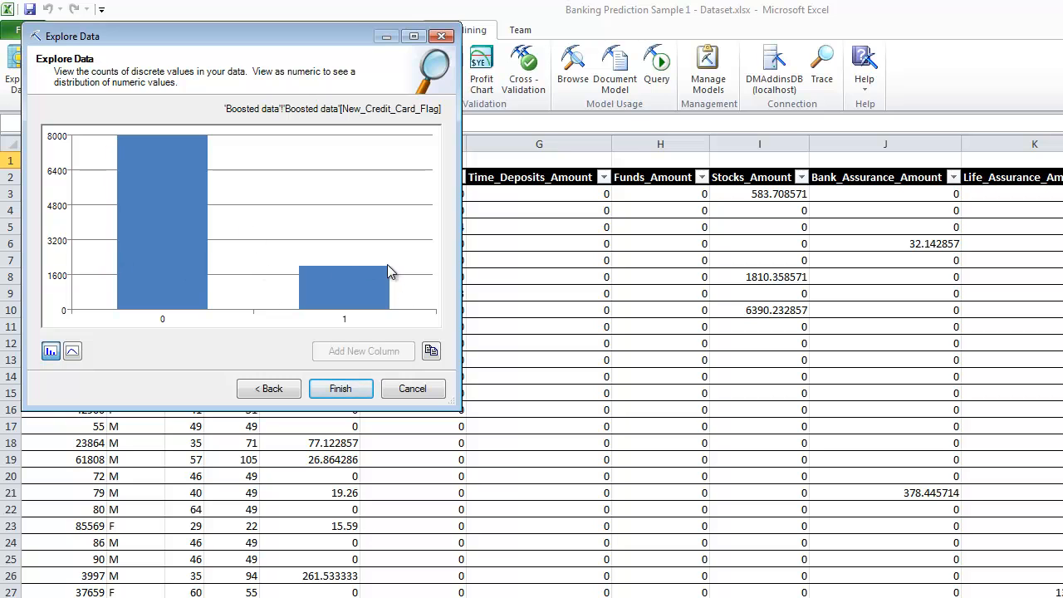
pyautogui.moveTo(314, 314)
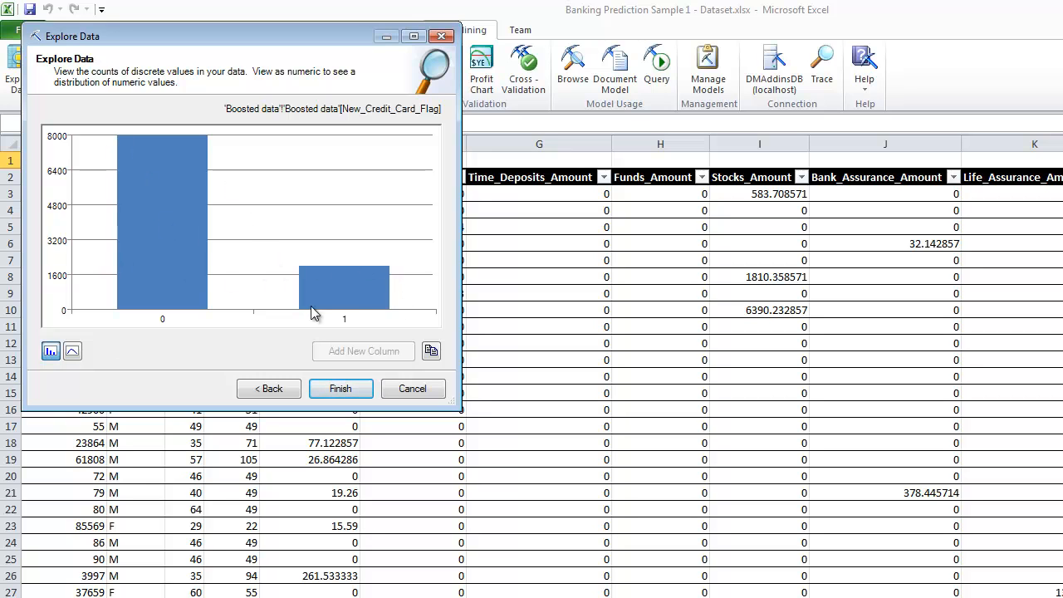
pyautogui.moveTo(345, 246)
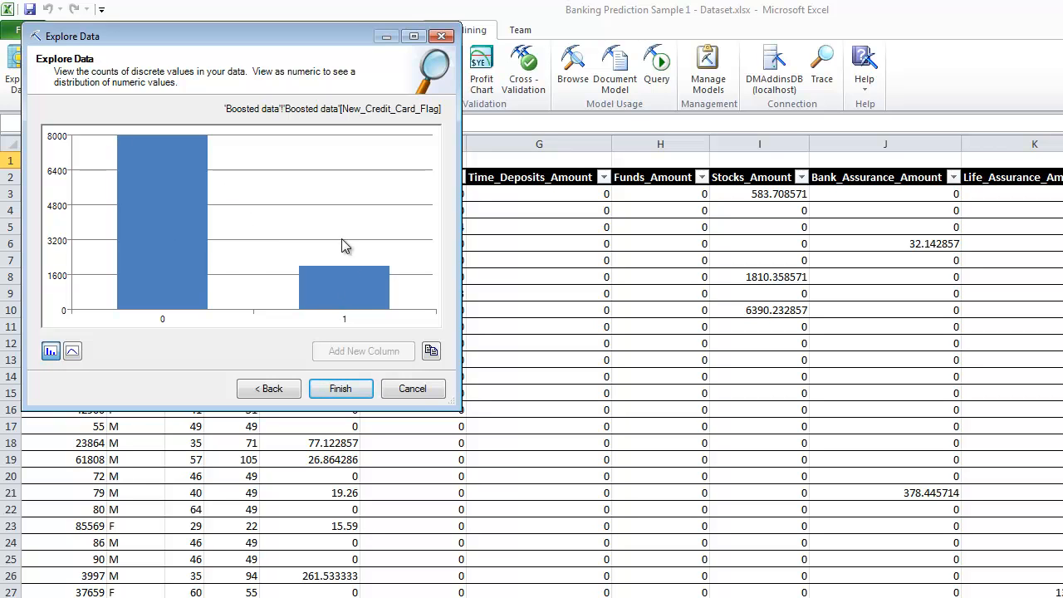
pyautogui.moveTo(350, 279)
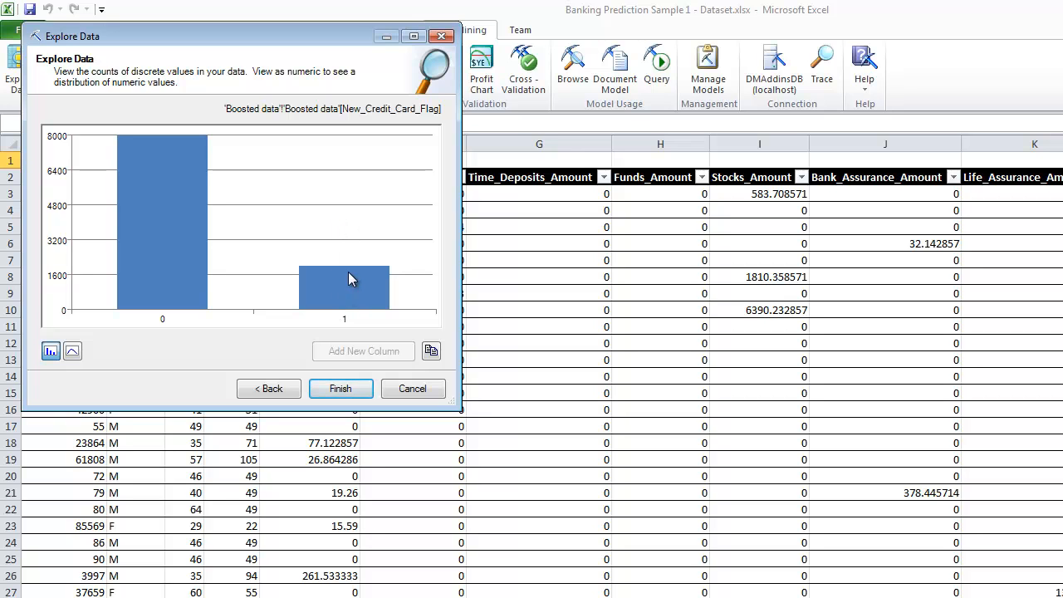
pyautogui.moveTo(351, 229)
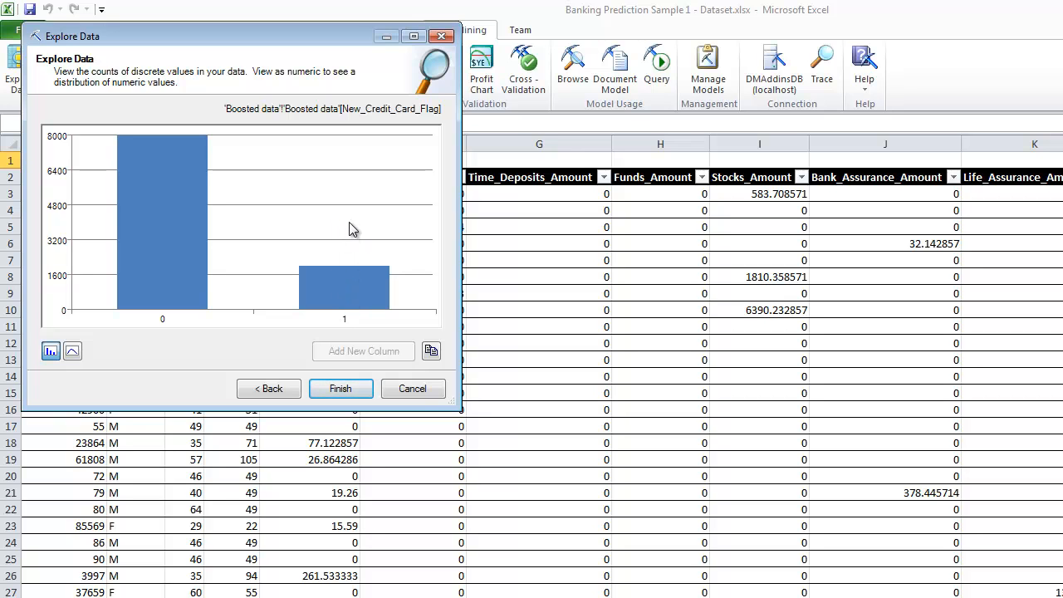
pyautogui.moveTo(175, 266)
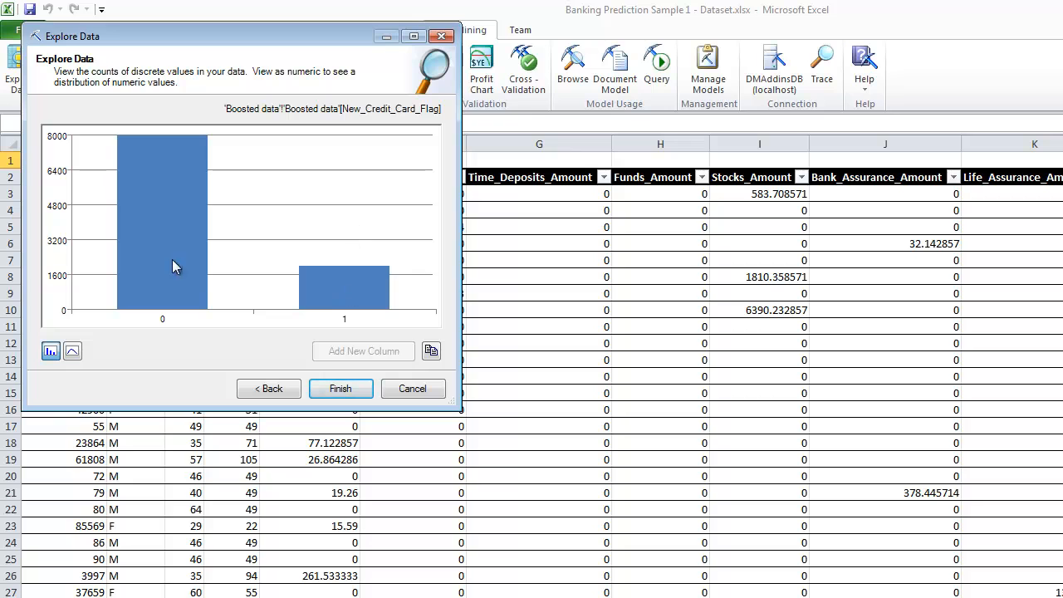